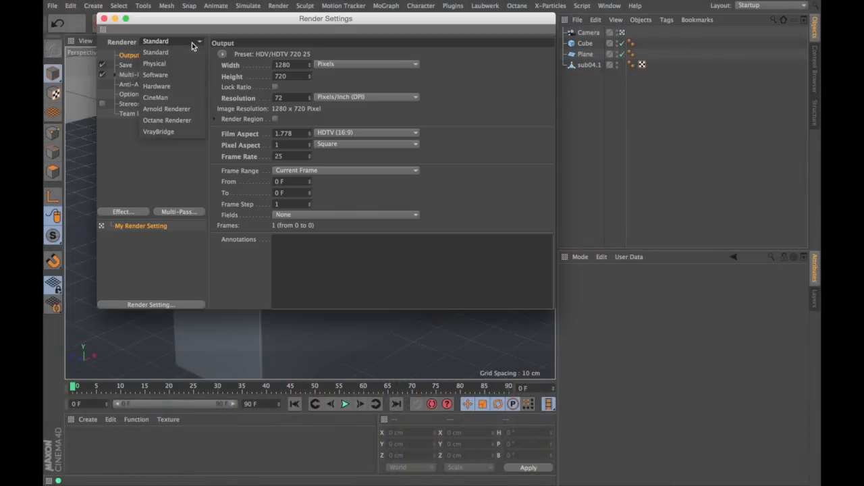
Step: Switch the scene renderer to Arnold Renderer and expand its Ray depth settings
left_click(167, 109)
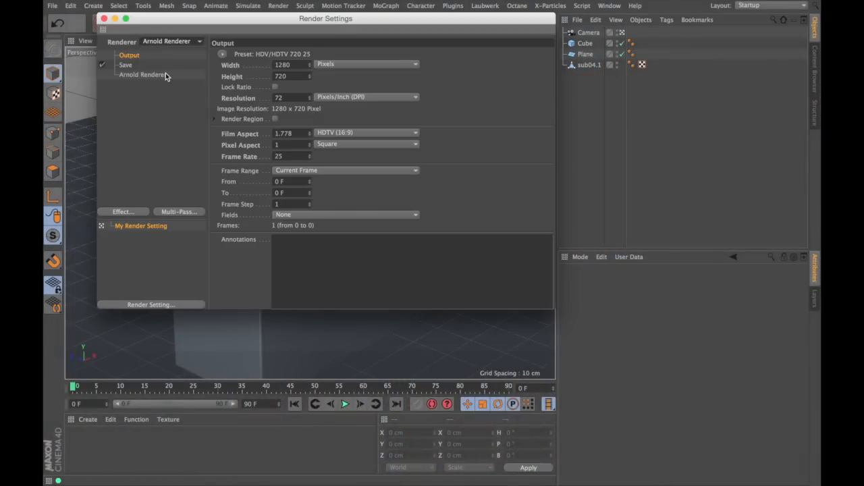
left_click(142, 75)
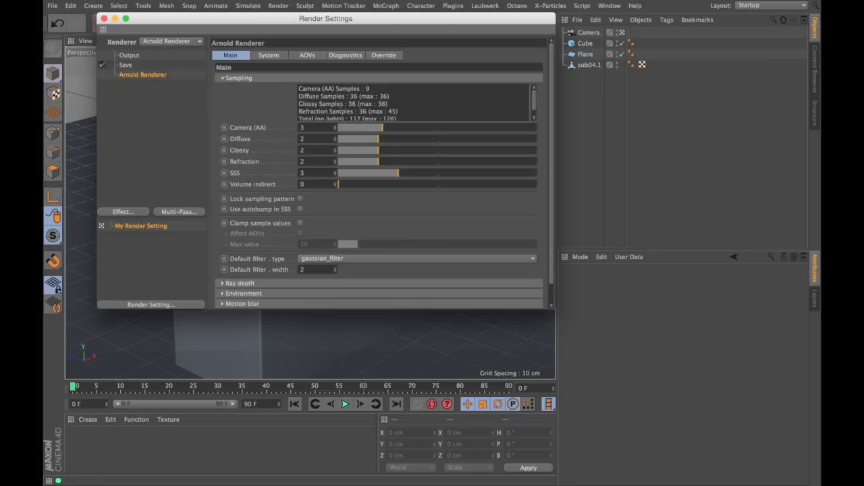
left_click(240, 283)
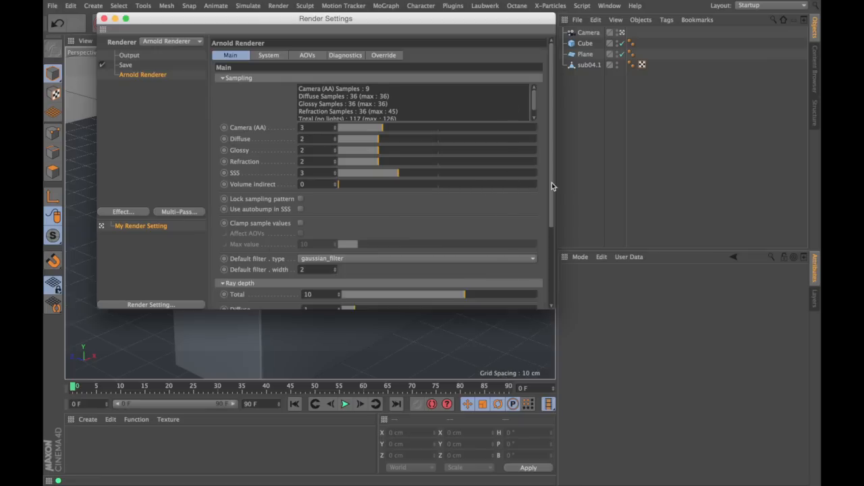
scroll("down", 3)
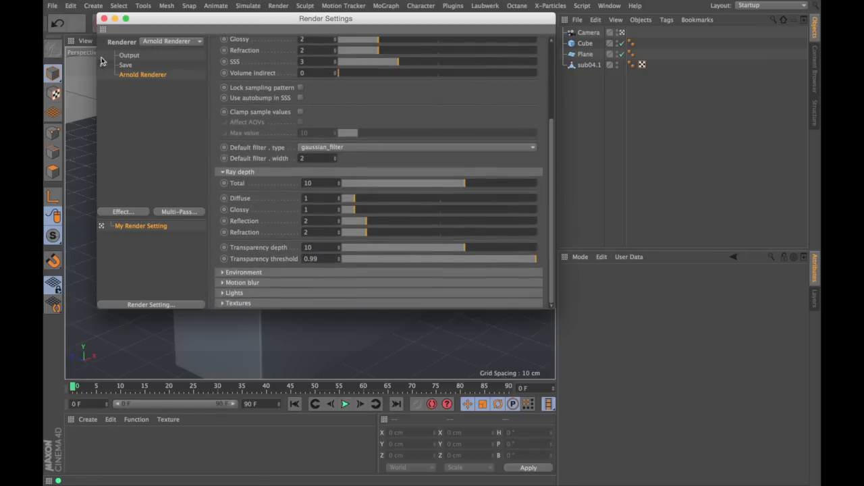
left_click(103, 19)
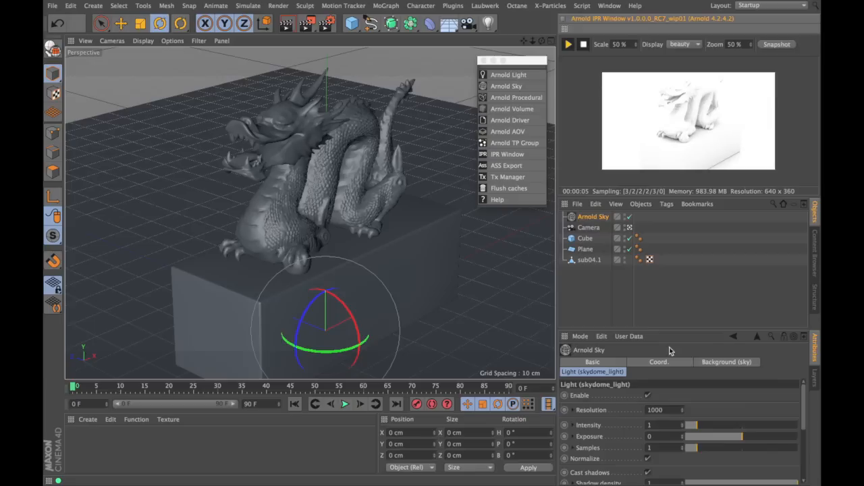
Step: Open the Arnold Sky's Background tab and start choosing a background image
left_click(727, 362)
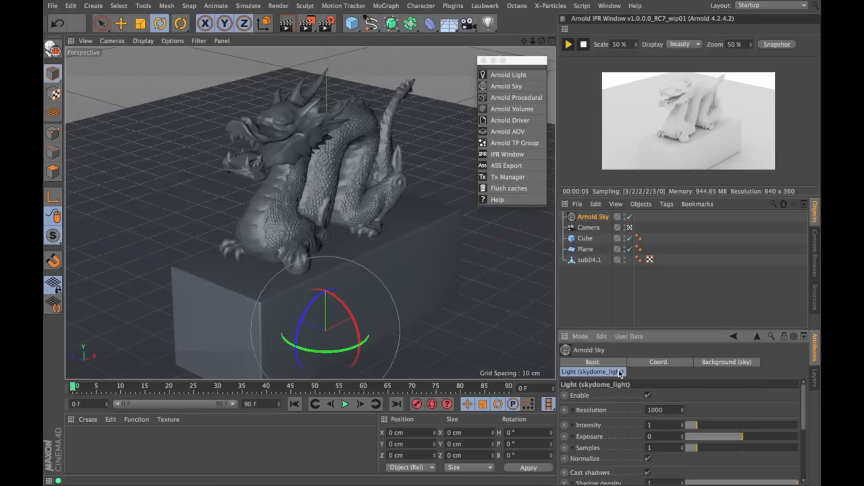
left_click(726, 362)
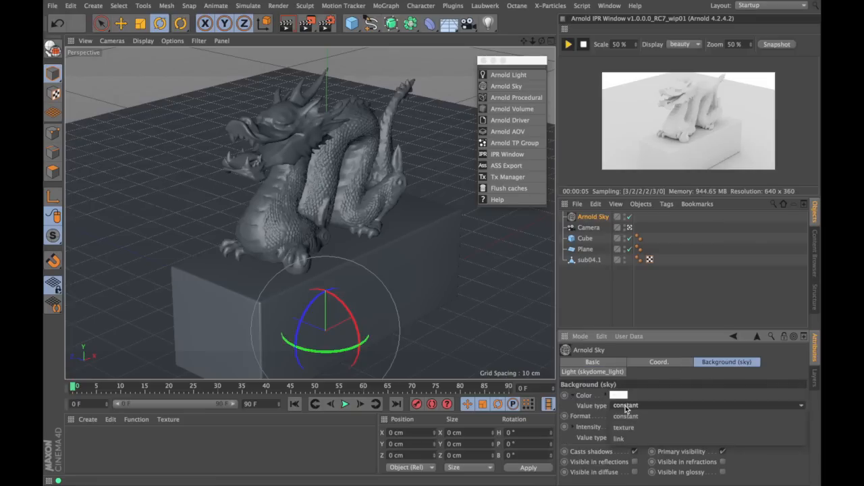
left_click(797, 397)
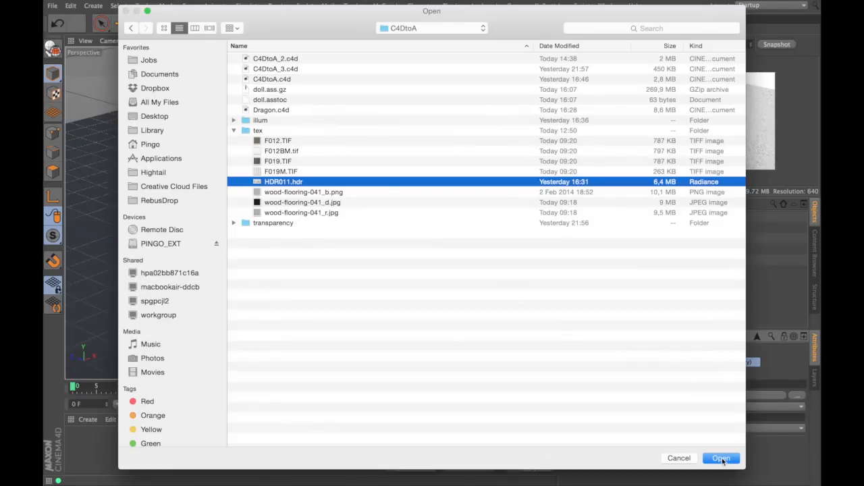
Step: Load HDR011.hdr from the tex folder as the sky background texture
left_click(720, 458)
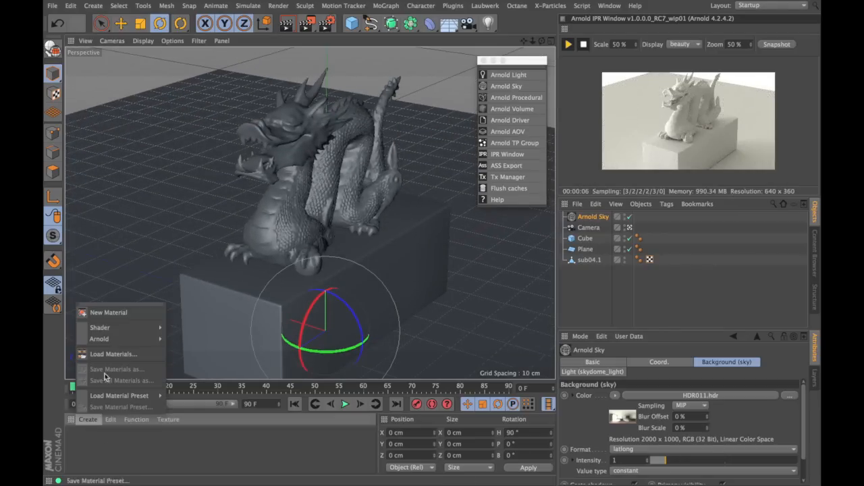
Step: Create an Arnold standard material, stop the IPR, and open the material editor
left_click(108, 312)
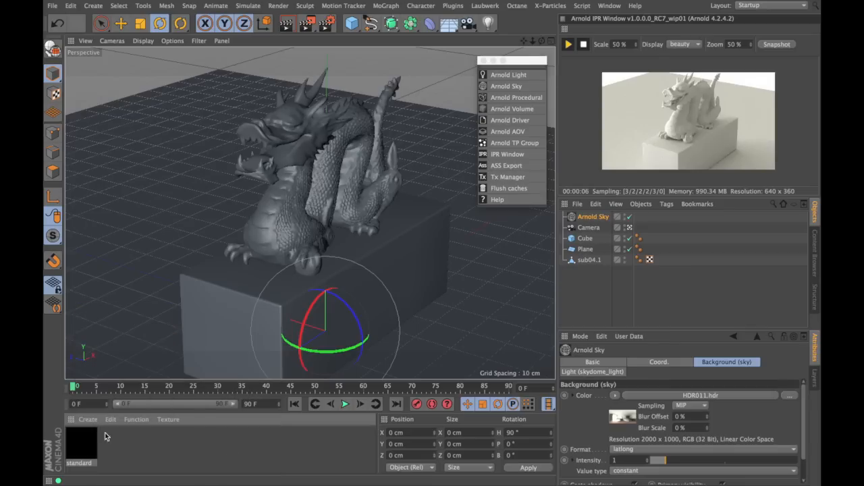
mouse_move(300, 219)
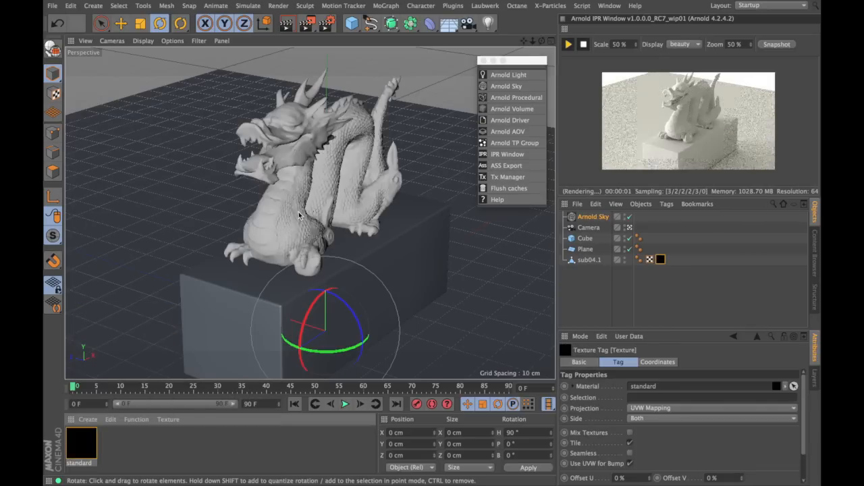
left_click(583, 44)
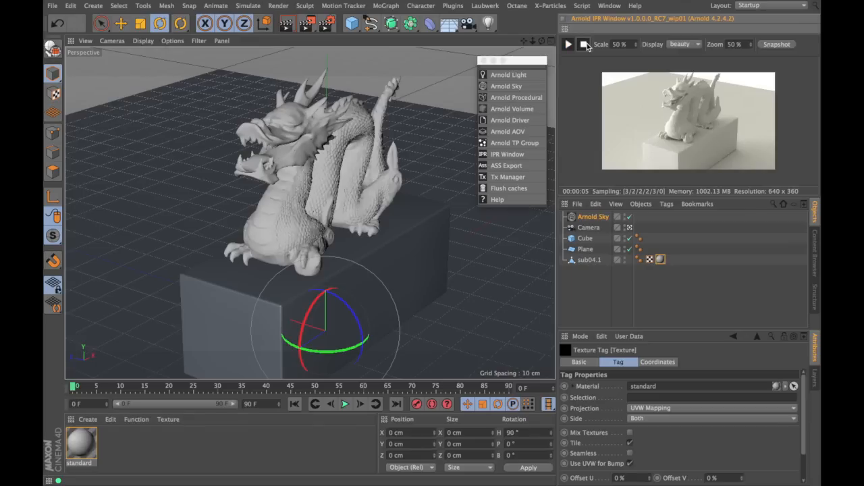
left_click(567, 44)
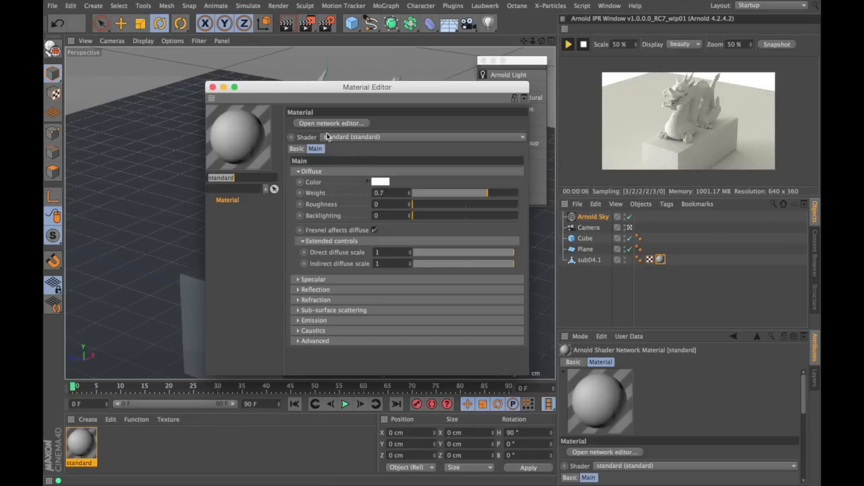
Step: Tint the diffuse colour peach and adjust the diffuse weight
left_click(381, 181)
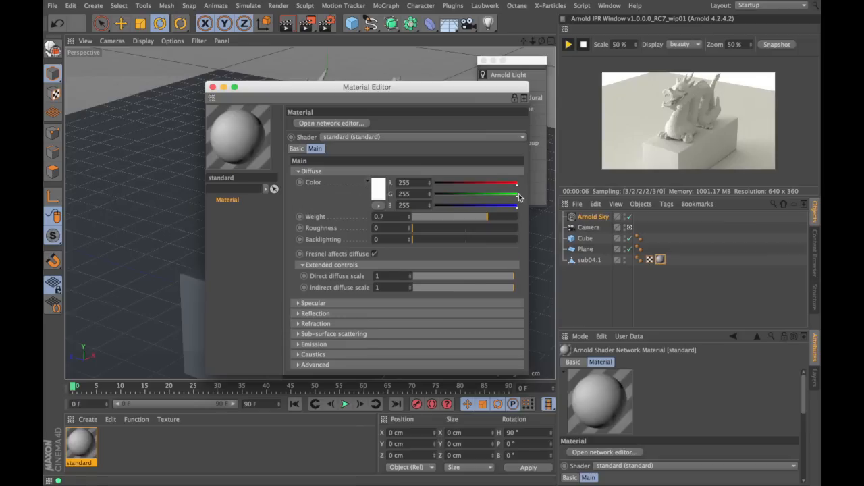
left_click_drag(517, 194, 493, 205)
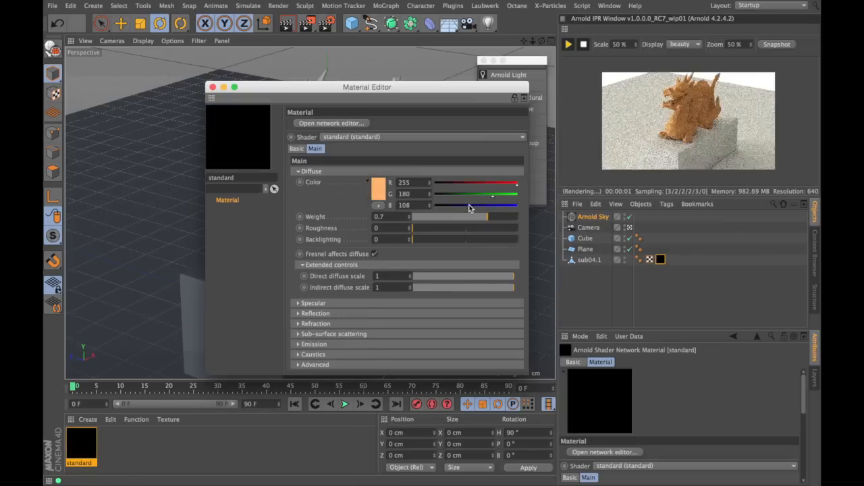
left_click_drag(485, 216, 480, 216)
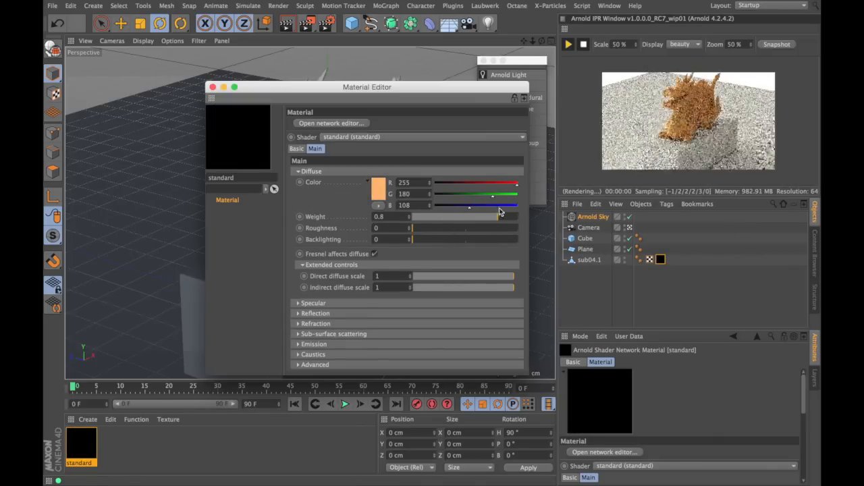
left_click(298, 171)
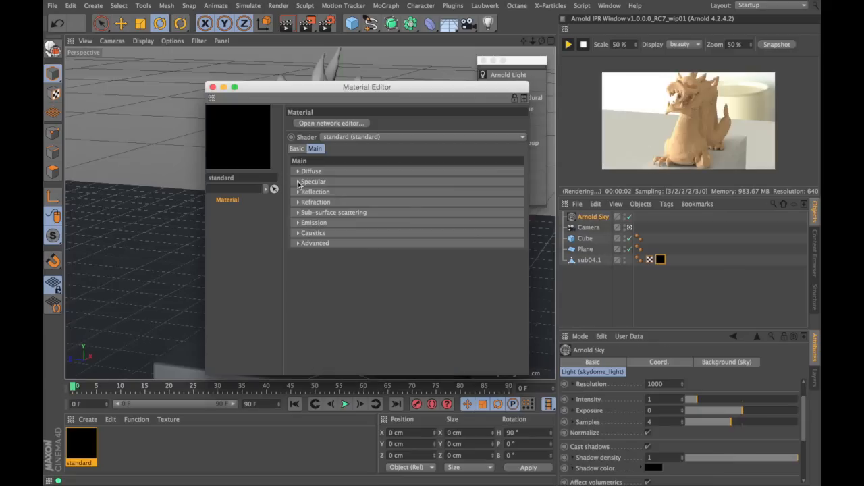
Step: Set the specular roughness to 0.12
left_click(313, 182)
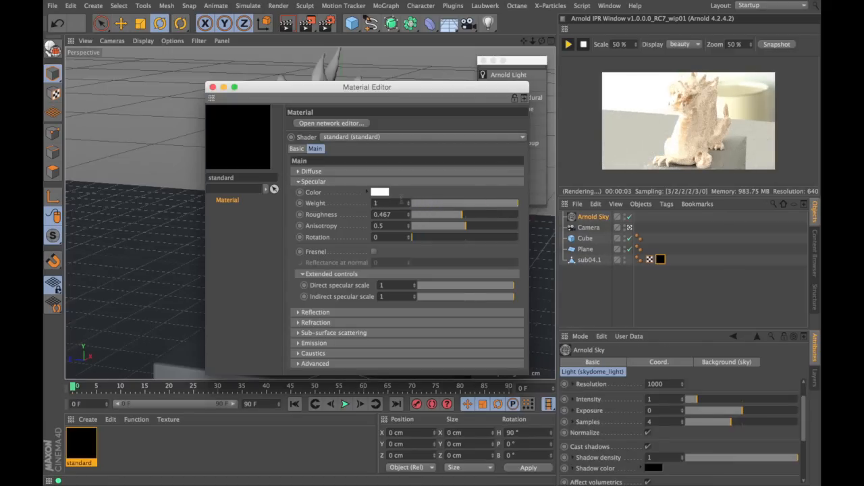
left_click(298, 170)
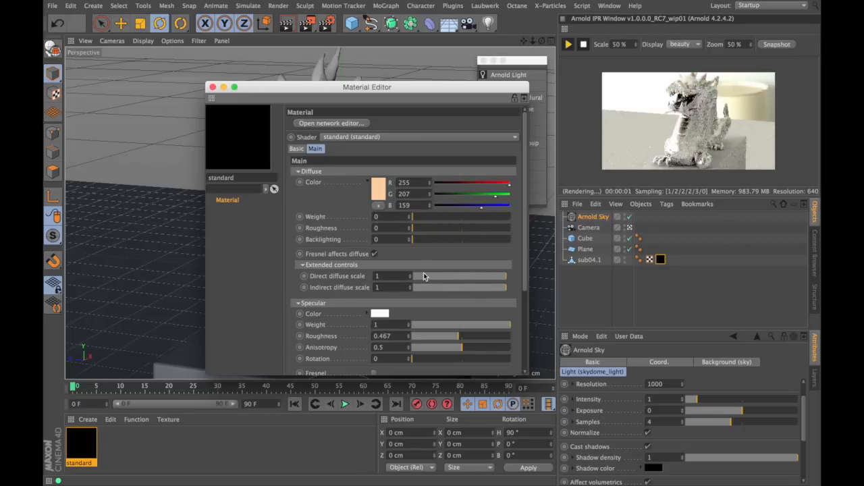
left_click_drag(459, 336, 415, 335)
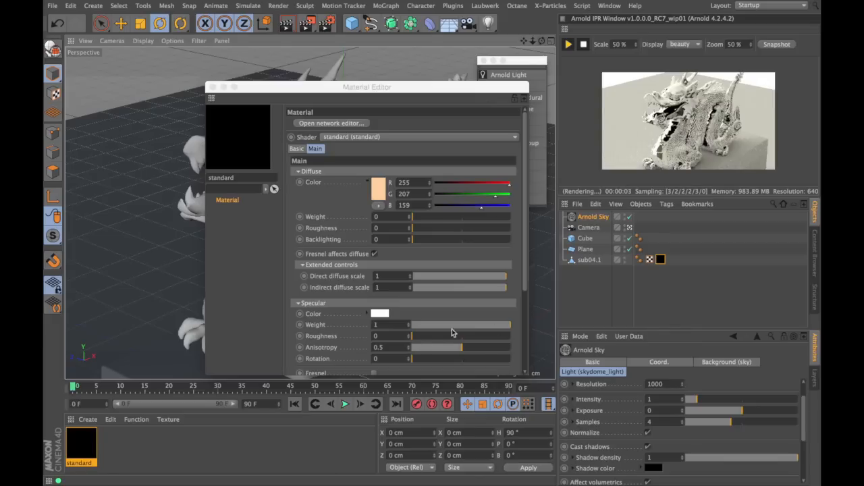
left_click_drag(412, 336, 462, 335)
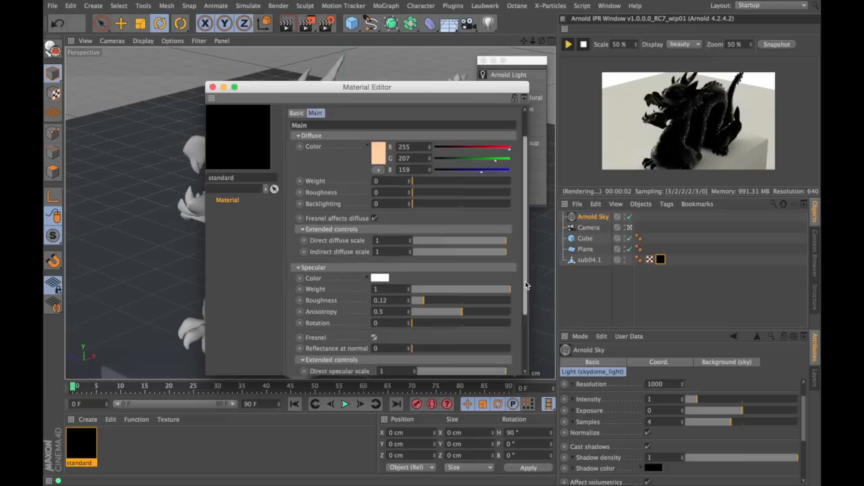
Step: Expand the refraction settings and try index of refraction values up to 1.98
scroll("down", 3)
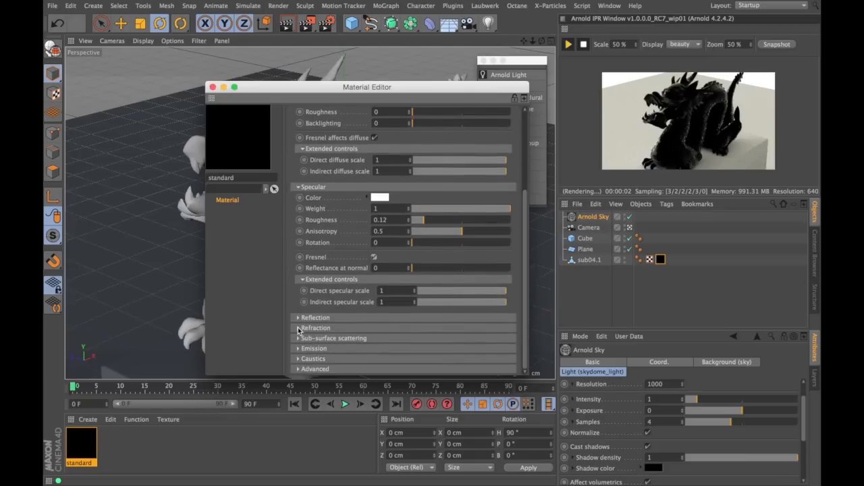
left_click(315, 328)
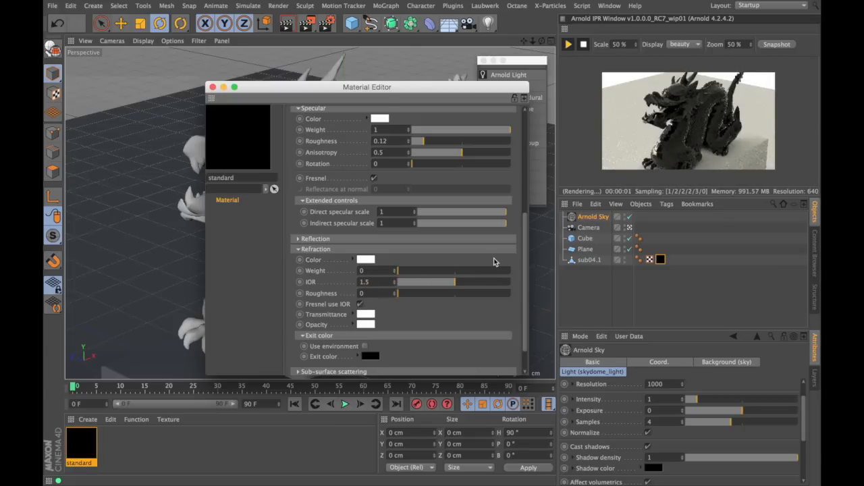
left_click_drag(454, 282, 451, 282)
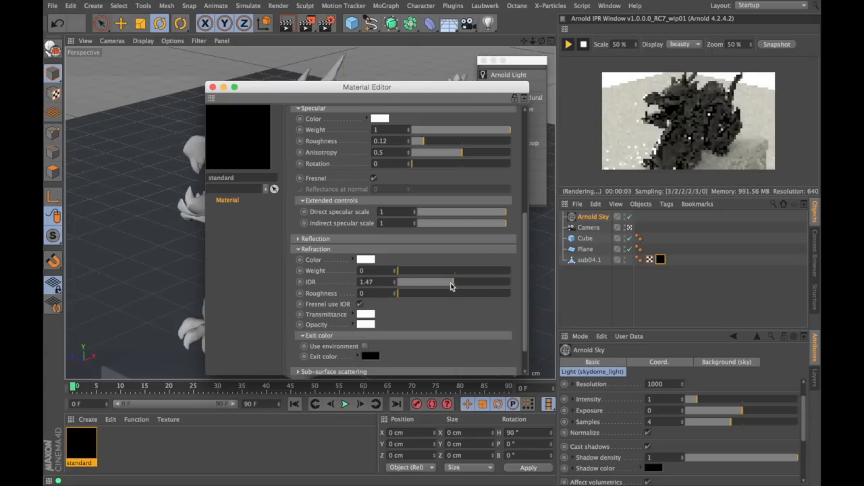
left_click_drag(452, 281, 473, 281)
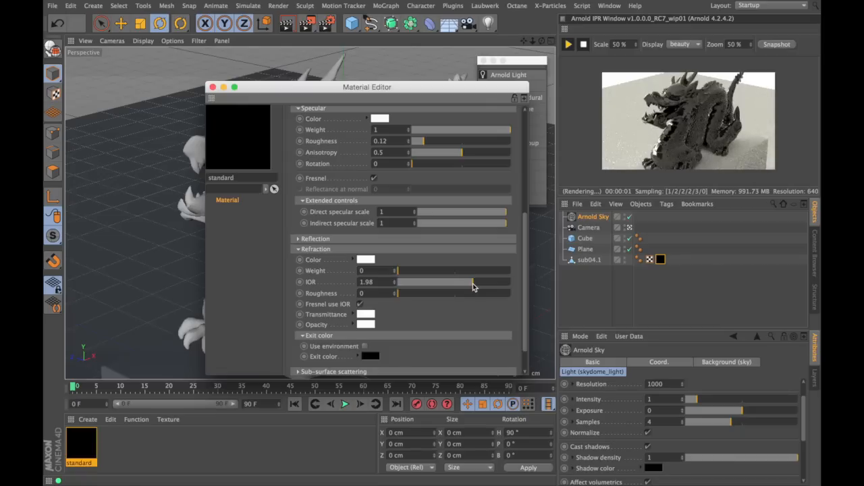
left_click_drag(473, 282, 454, 281)
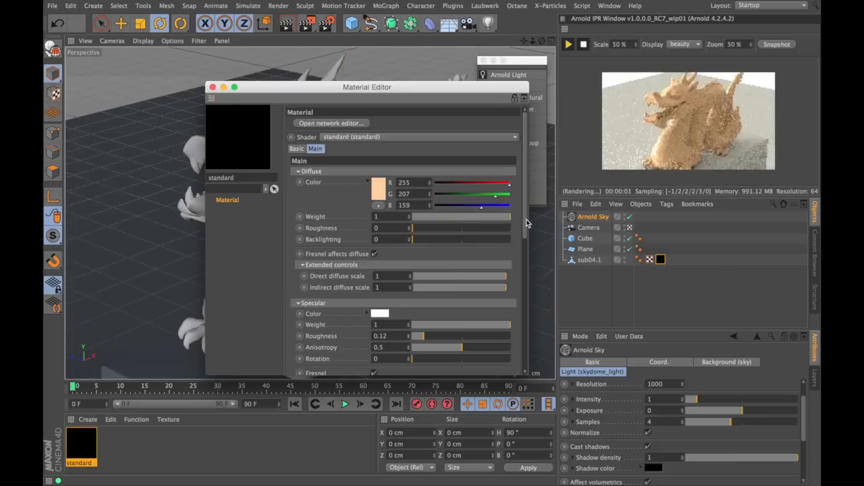
scroll("down", 3)
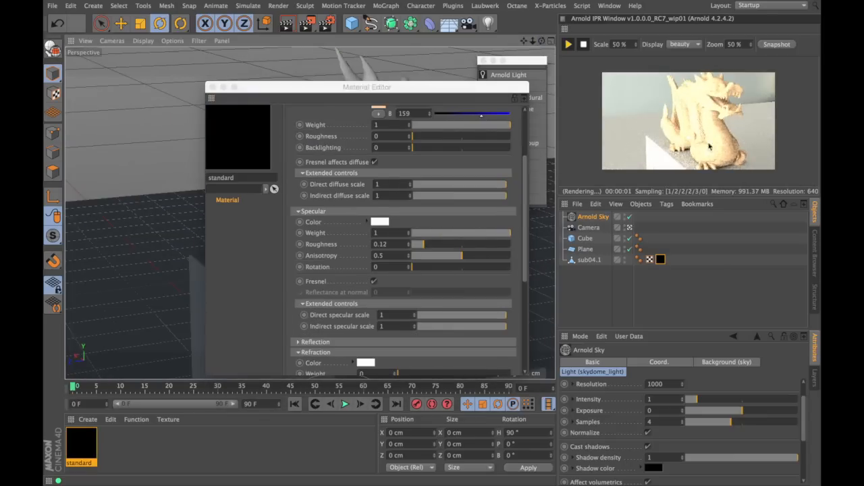
Step: Browse the camera's Arnold tag, test its Exposure slider, then select the Camera object
right_click(588, 227)
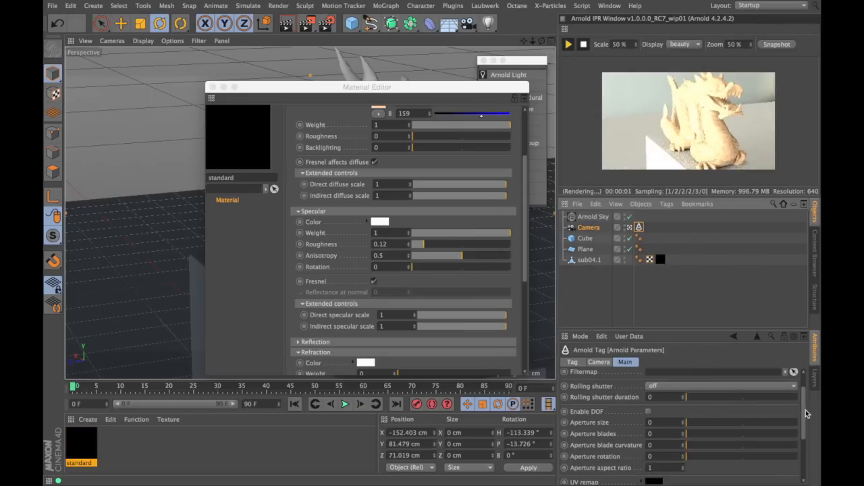
scroll("down", 3)
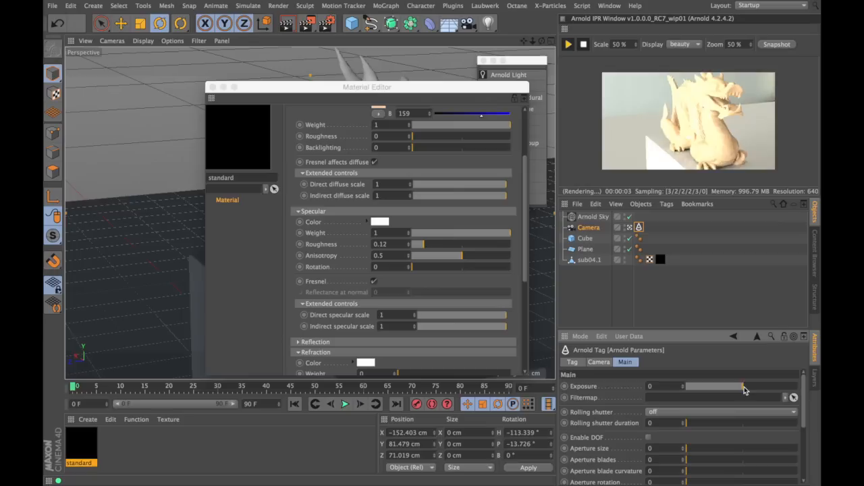
left_click_drag(684, 386, 733, 386)
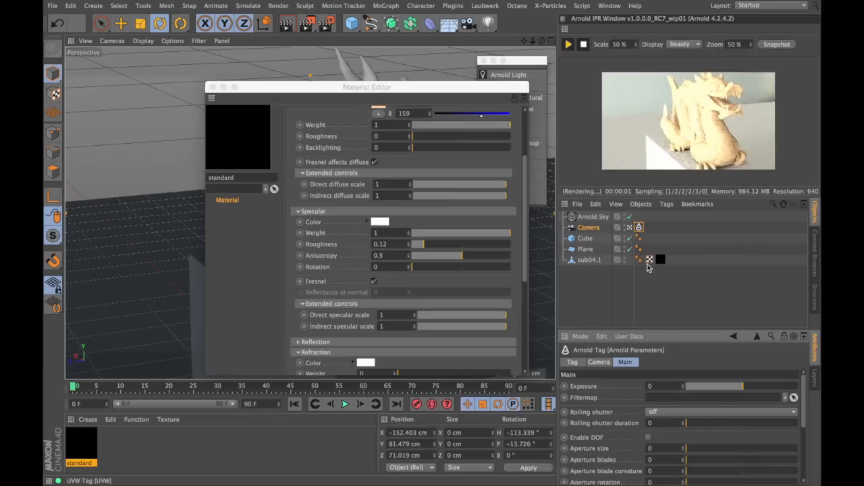
left_click(593, 216)
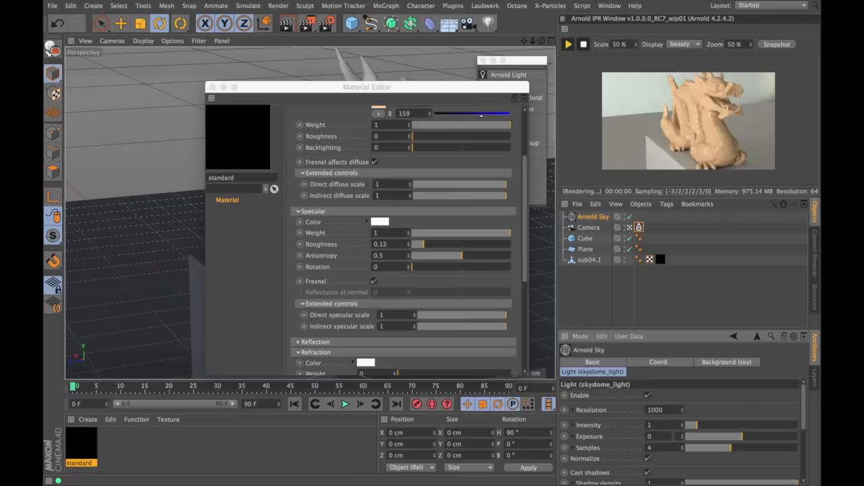
left_click(588, 227)
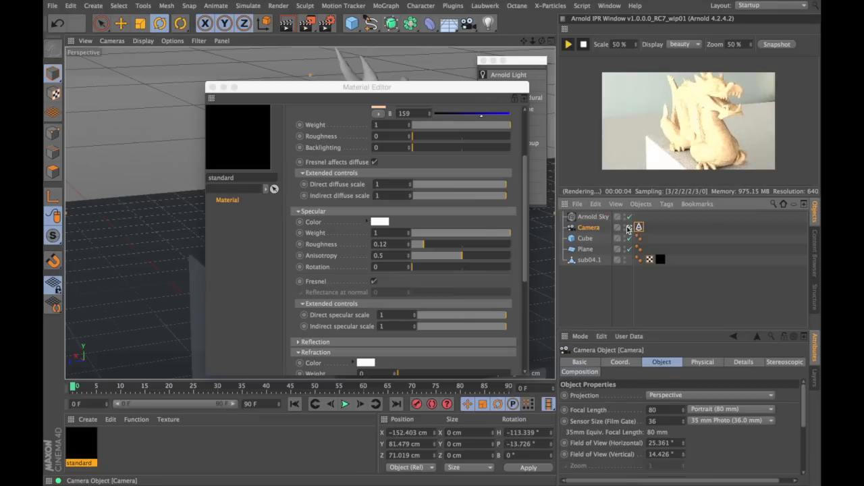
left_click(590, 260)
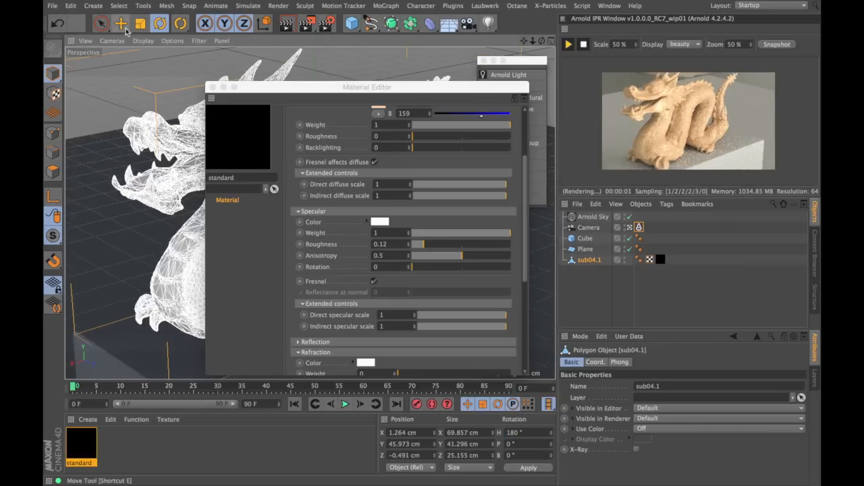
Step: Choose the Move tool to work on the dragon mesh sub04.1
left_click(120, 23)
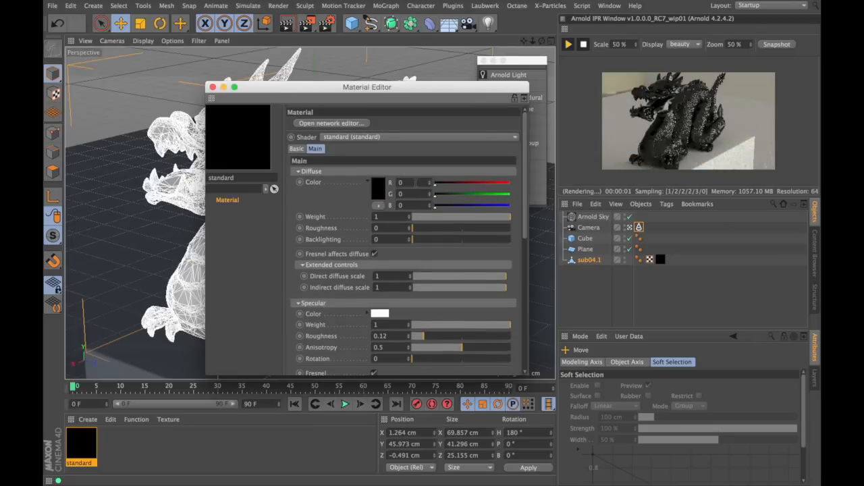
Step: Scroll the Material Editor down to the specular and refraction settings
scroll("down", 3)
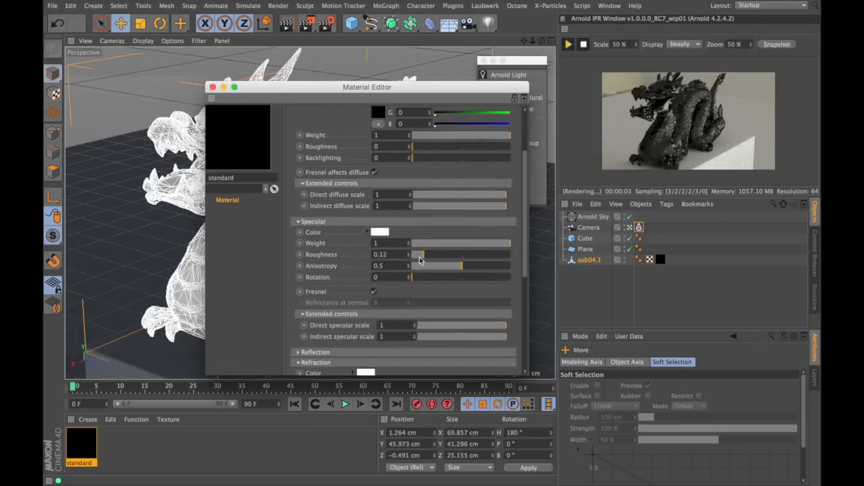
scroll("down", 3)
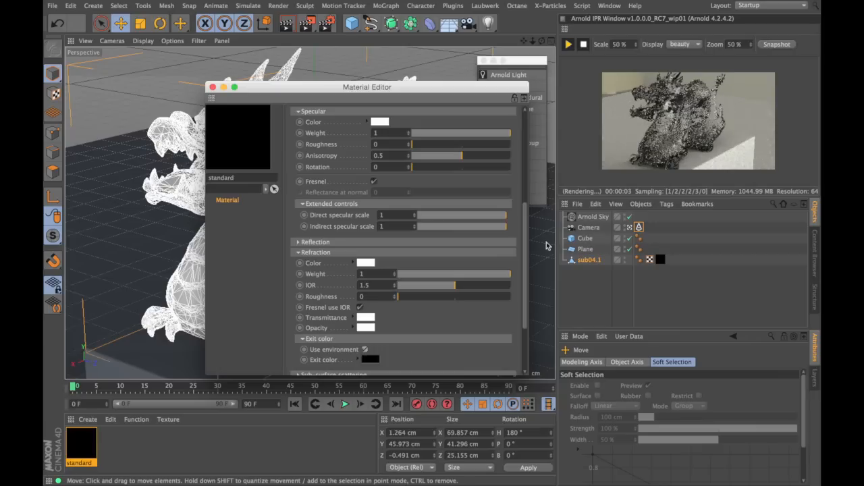
mouse_move(597, 167)
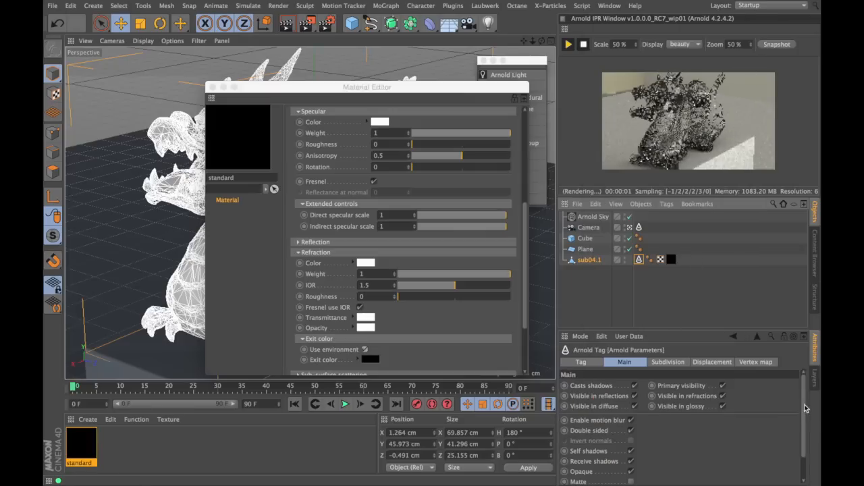
Step: Scroll through the Arnold settings to reach the refraction ray depth
scroll("down", 3)
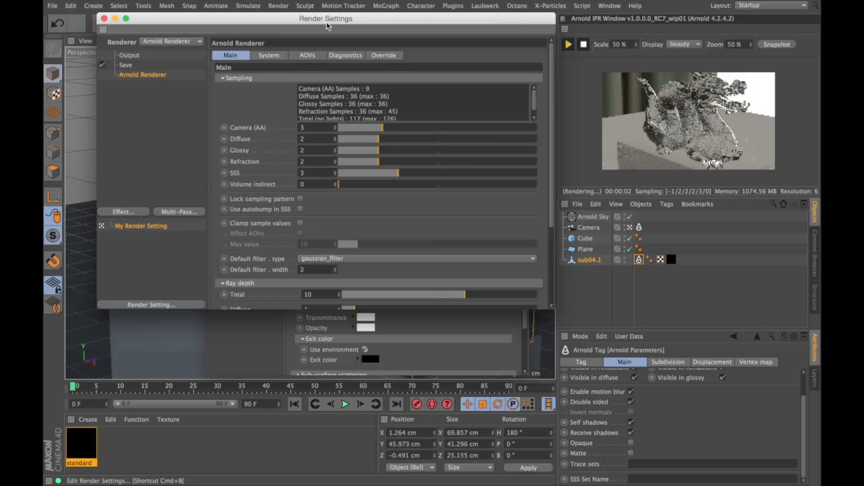
scroll("down", 3)
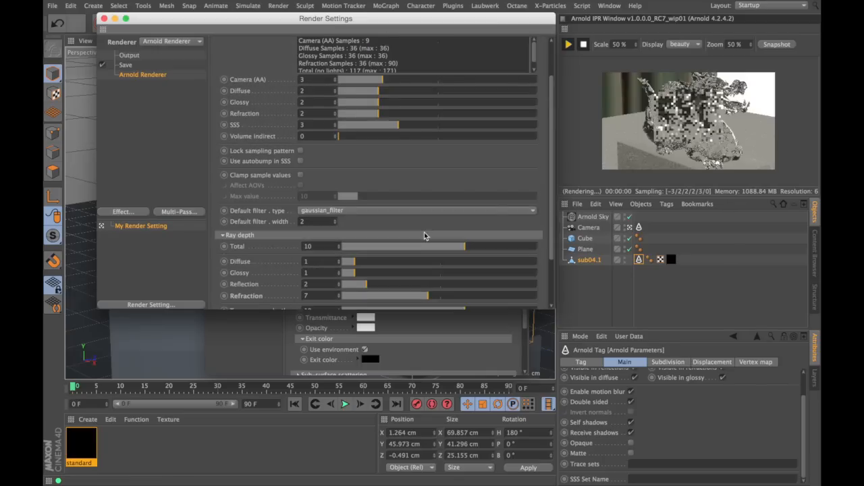
scroll("down", 3)
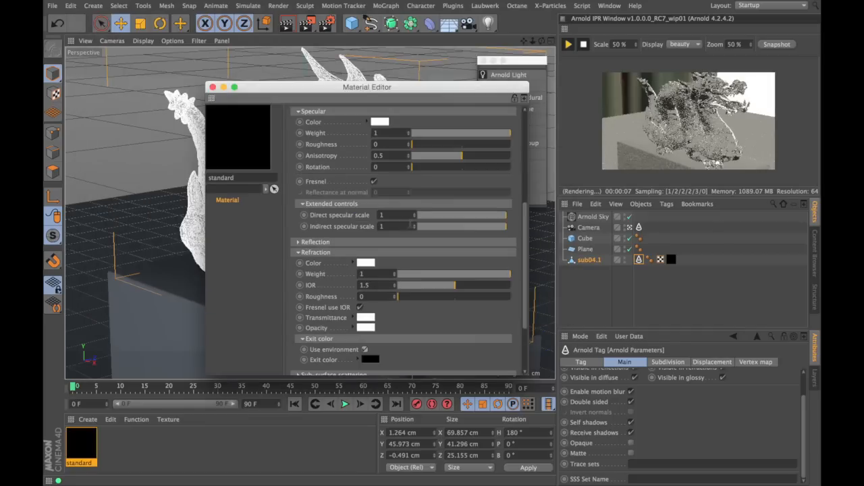
Step: Tint the dragon glass transmittance magenta by lowering its green value to about 46
left_click(366, 317)
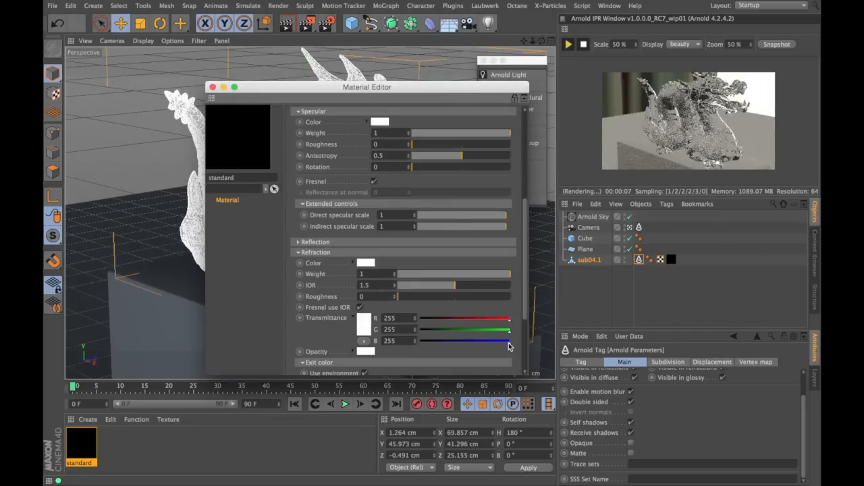
left_click_drag(510, 341, 468, 341)
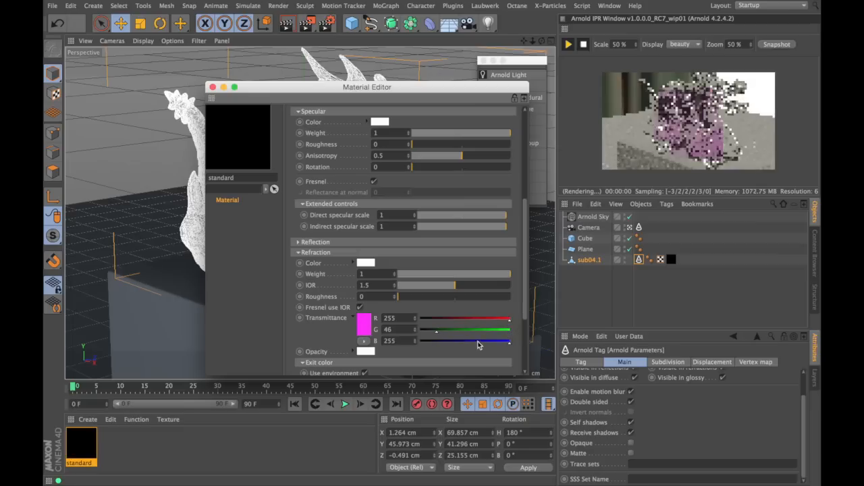
left_click_drag(510, 341, 435, 341)
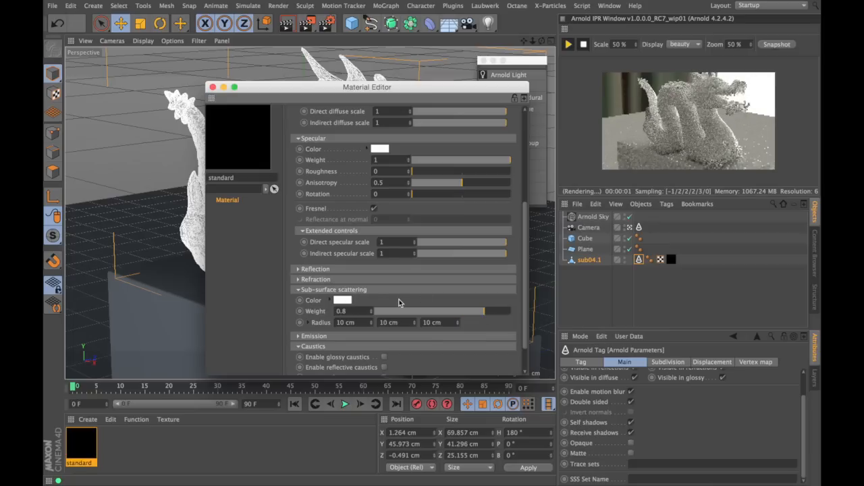
Step: Set the dragon's sub-surface scattering colour to a warm orange in the Color Picker
left_click(342, 300)
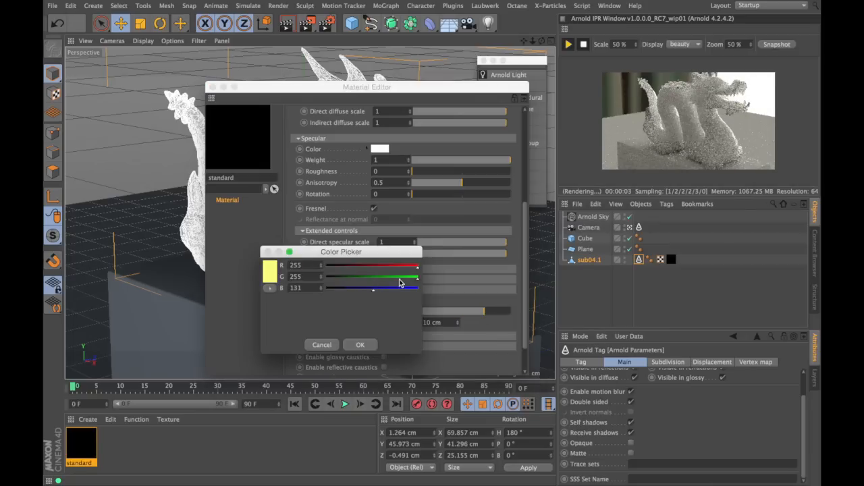
left_click(360, 344)
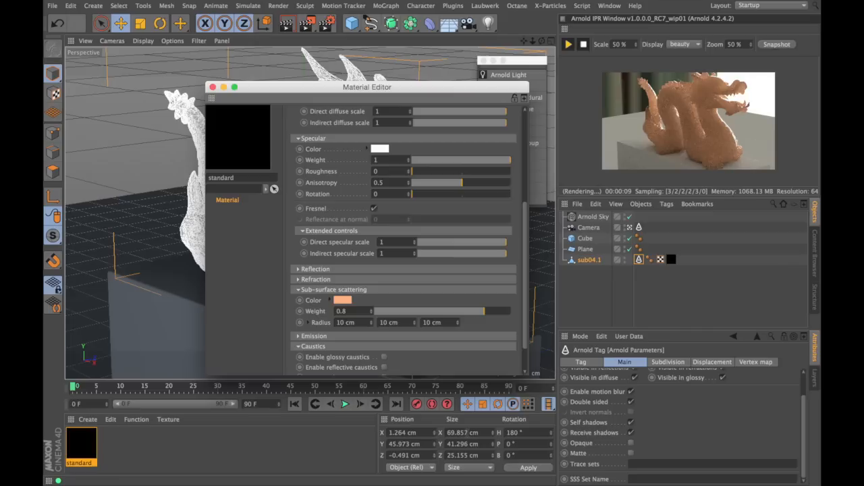
mouse_move(363, 337)
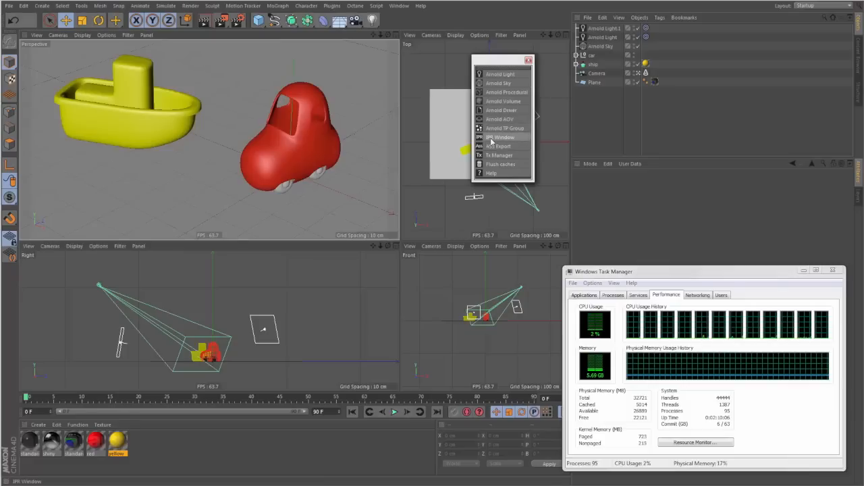
Step: Open the Arnold IPR window for the red and blue lit dragon
left_click(502, 137)
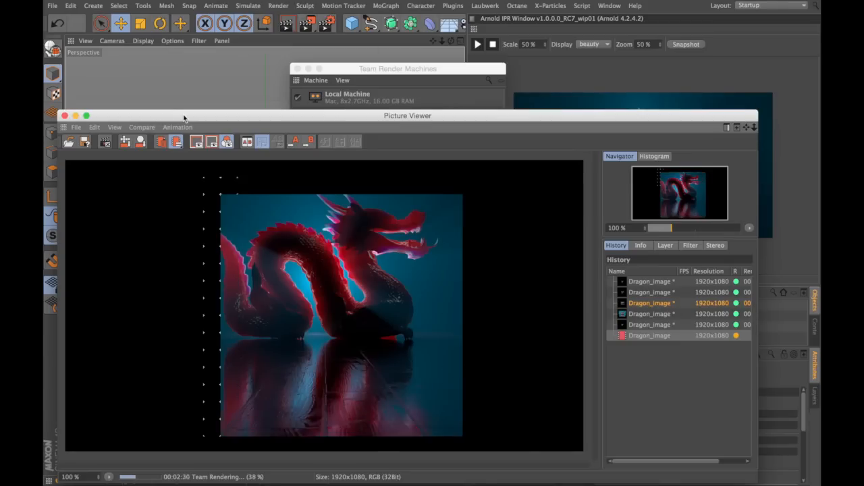
Step: Export the maple tree scene as an Arnold ASS scene file
left_click_drag(408, 116, 412, 103)
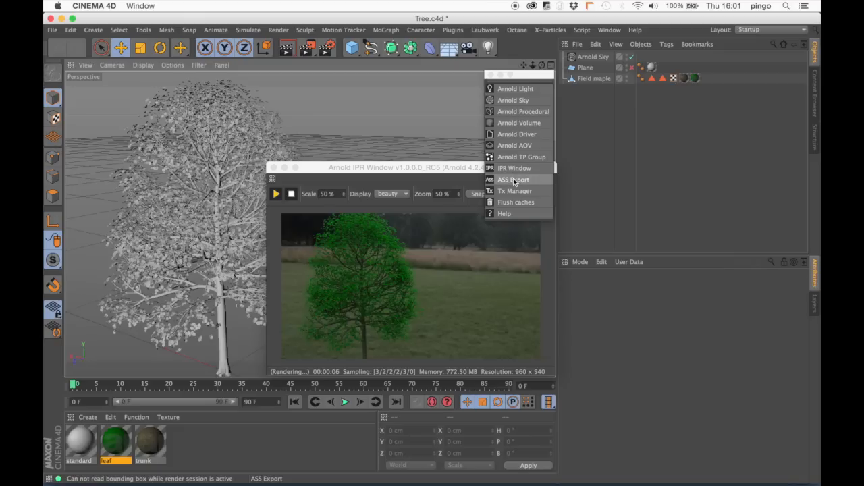
left_click(513, 180)
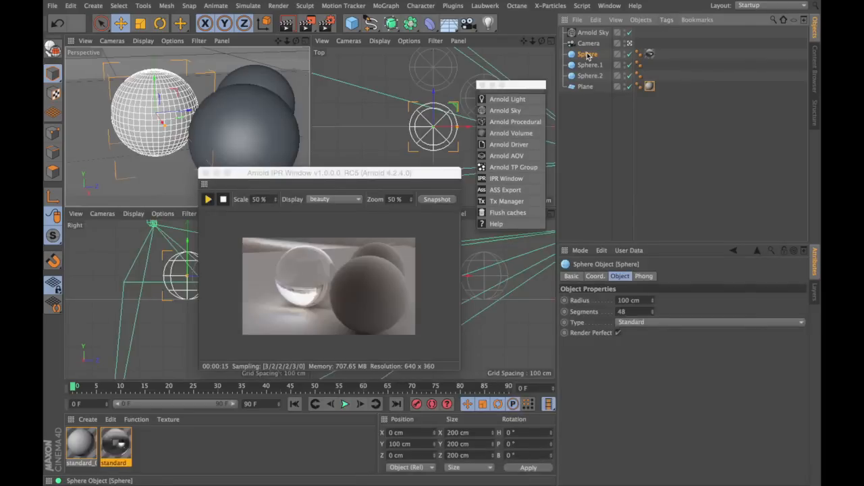
Step: Add an Arnold Object Mask tag to the sphere and display the object_mask1 AOV
right_click(587, 55)
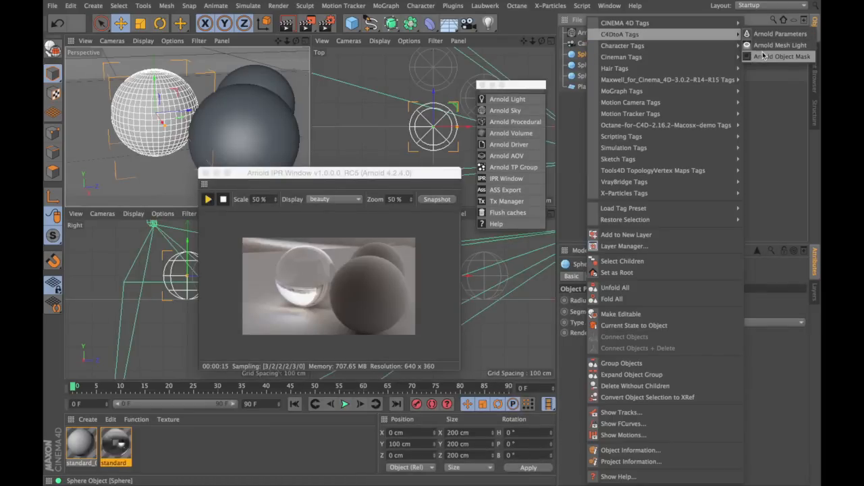
left_click(780, 56)
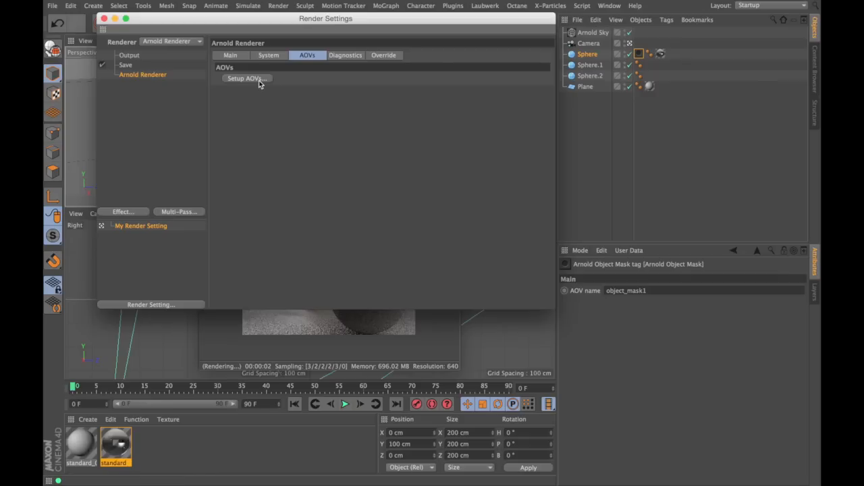
left_click(244, 78)
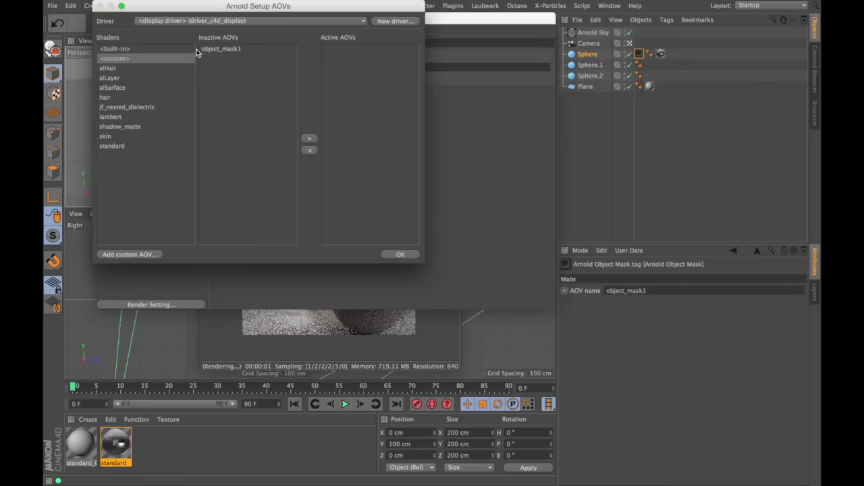
left_click(309, 139)
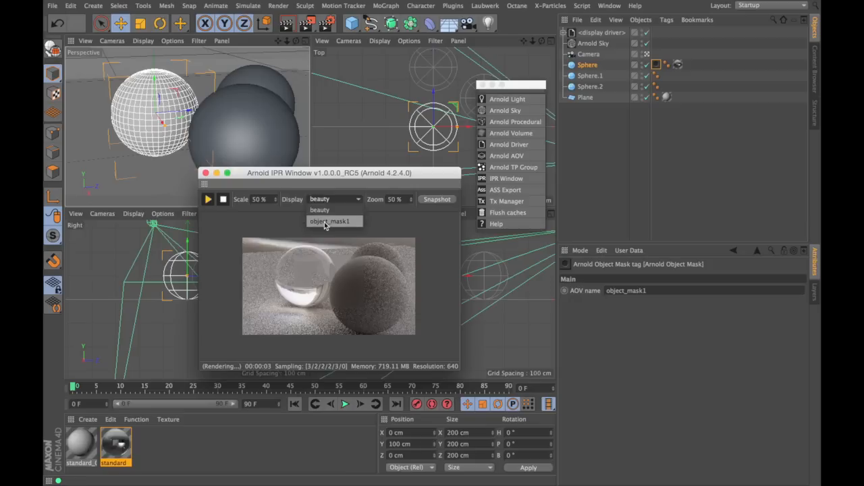
left_click(334, 221)
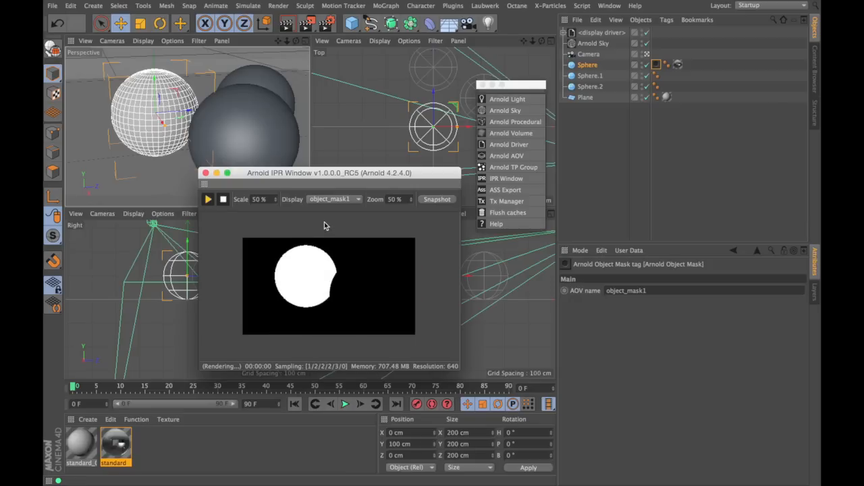
left_click(508, 201)
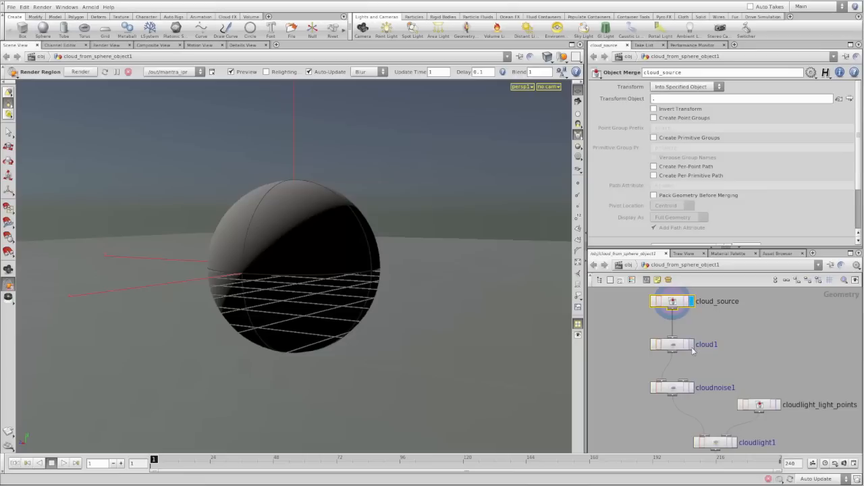
Step: Inspect cloud1's density settings and adjust cloudnoise1's noise amplitude
left_click(672, 344)
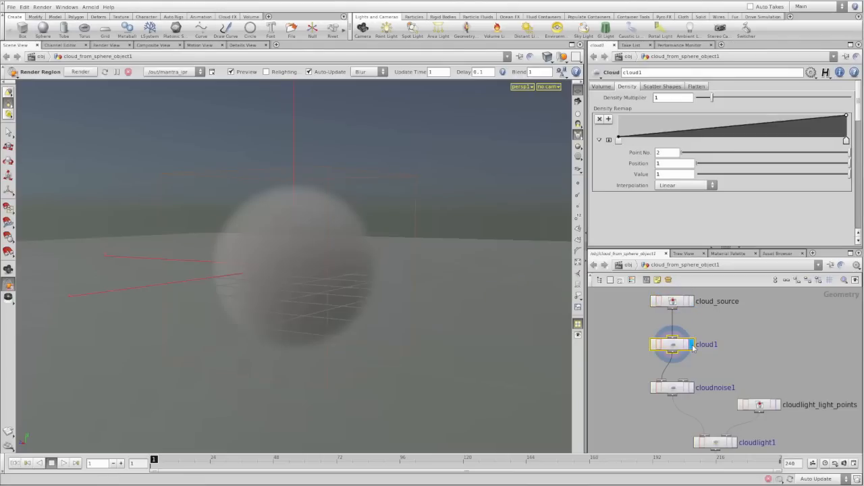
left_click(673, 387)
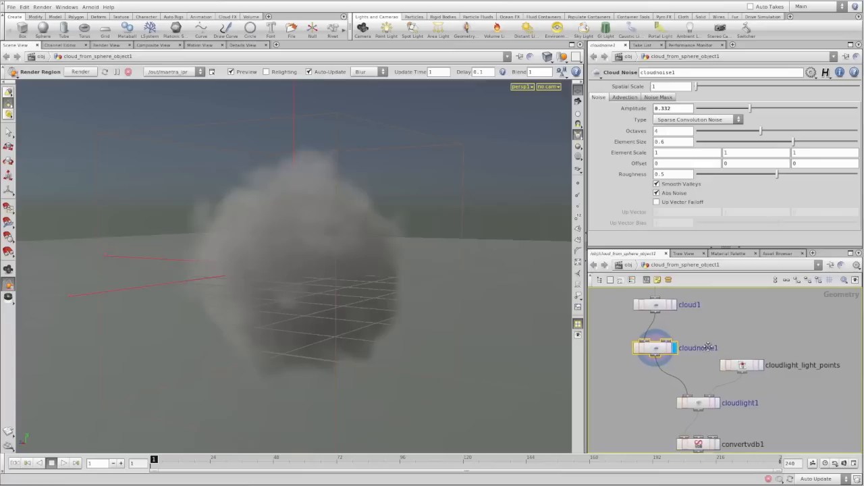
left_click(699, 402)
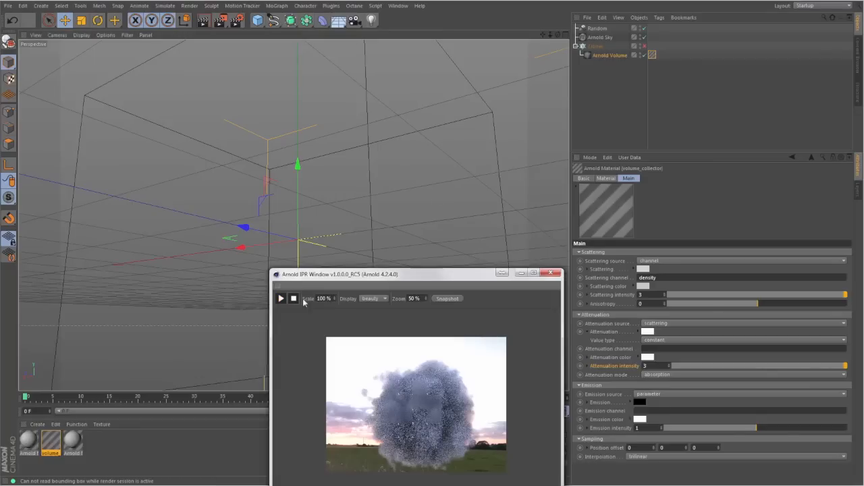
Step: Adjust volume_collector scattering and attenuation intensities and set attenuation mode to extinction
left_click(596, 46)
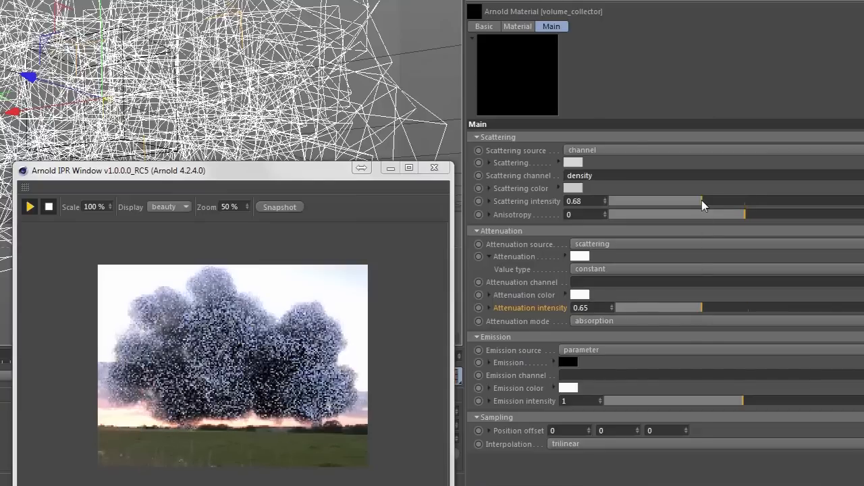
left_click_drag(701, 200, 711, 200)
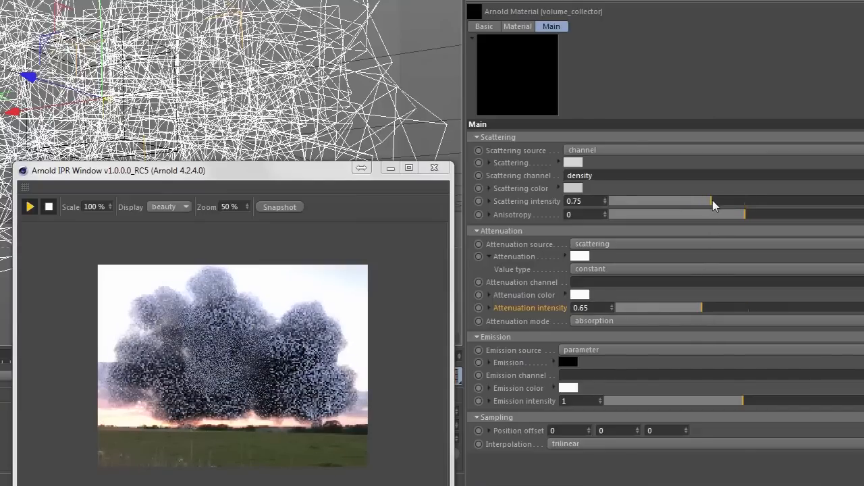
left_click(593, 321)
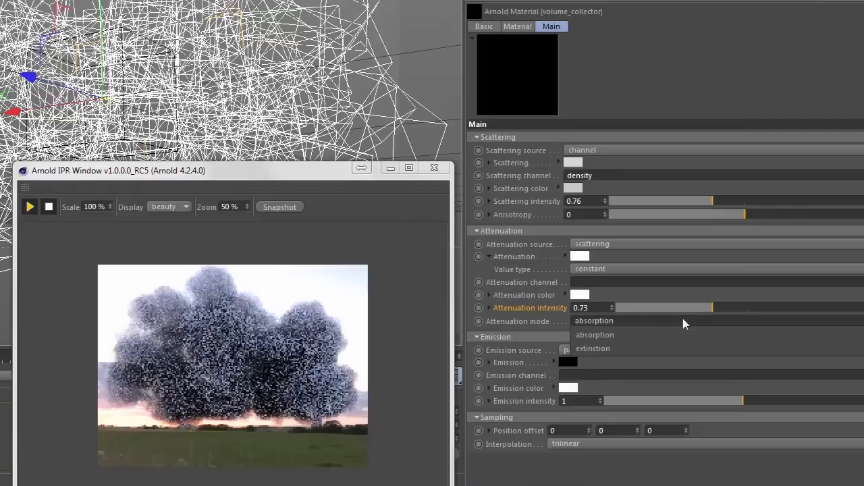
left_click(593, 349)
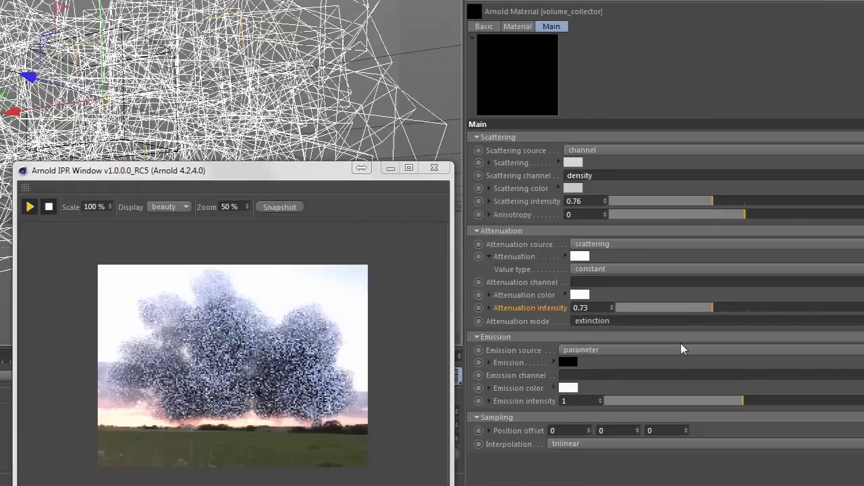
left_click_drag(712, 307, 733, 308)
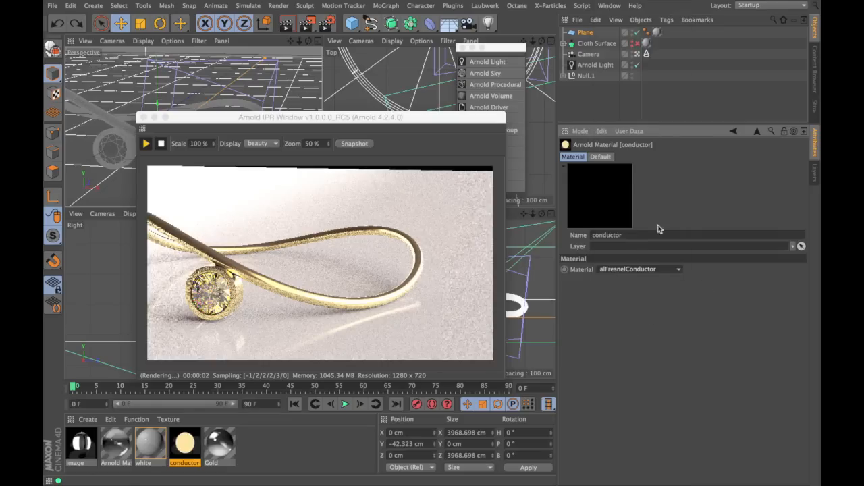
Step: Switch the conductor material's metal preset from gold to aluminium
left_click(600, 157)
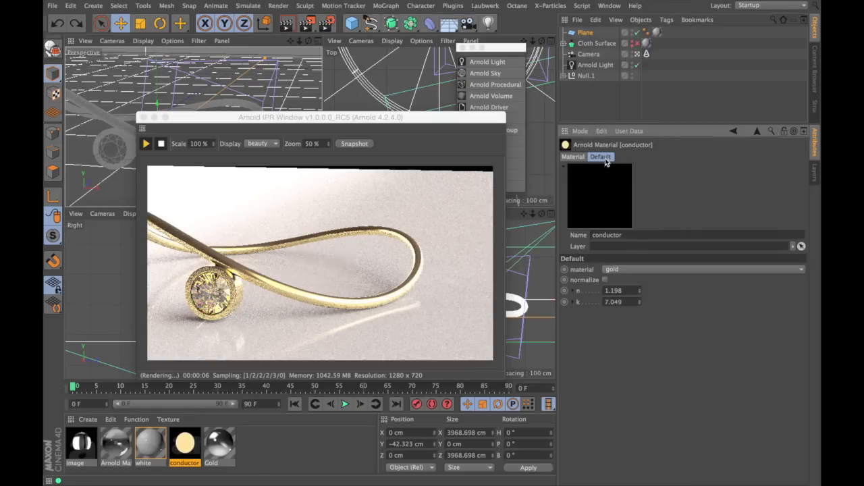
left_click(702, 268)
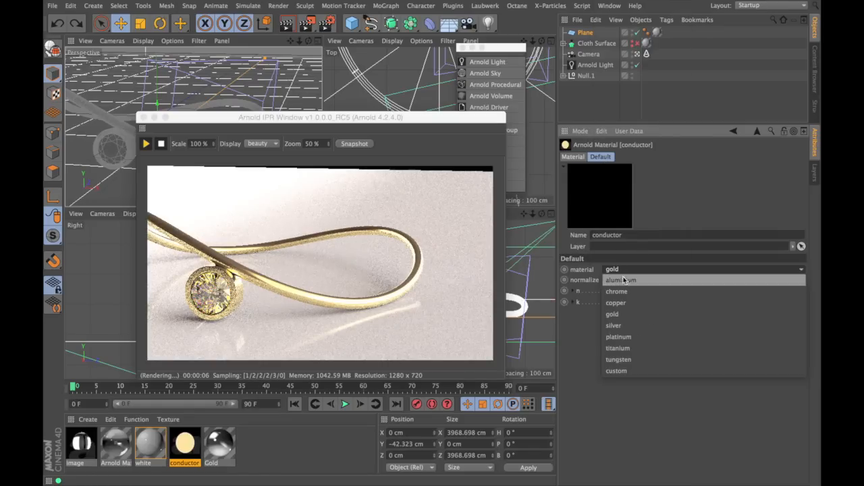
left_click(620, 279)
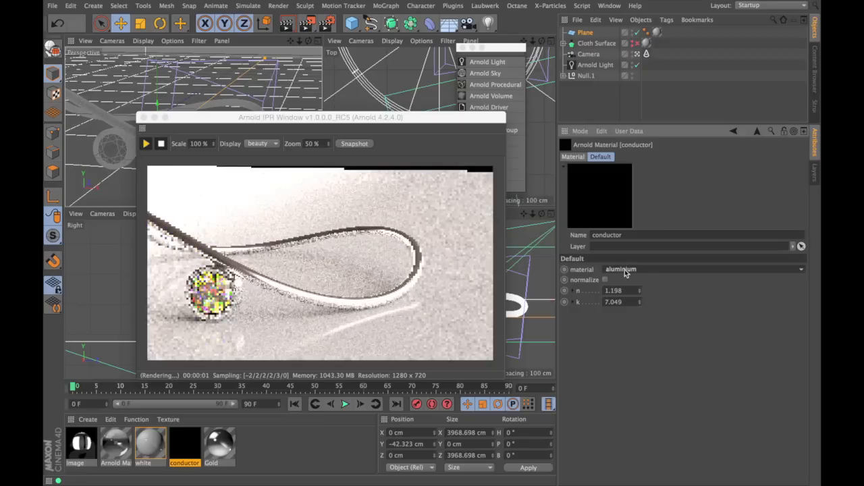
left_click(702, 269)
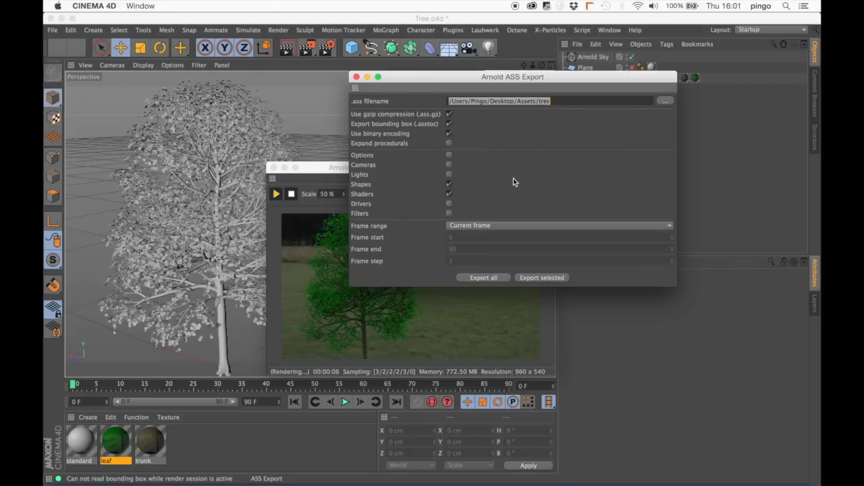
Step: Close the ASS Export dialog and switch to the Vectordisplacement scene
left_click(608, 30)
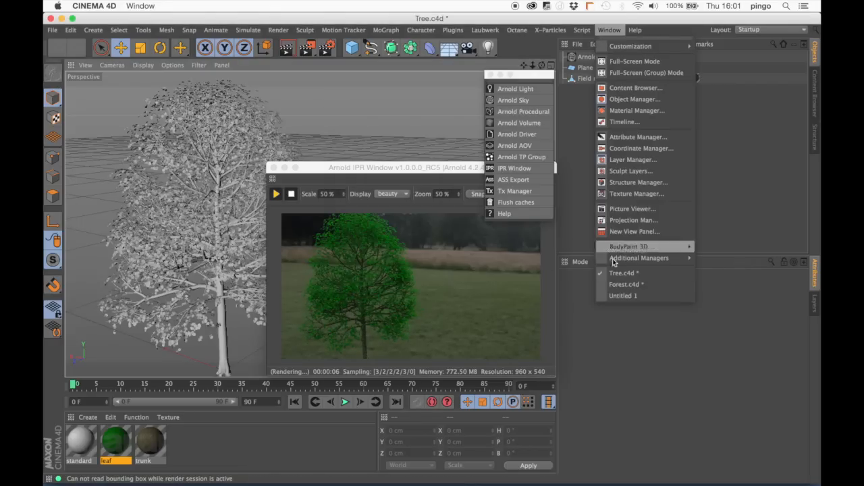
left_click(626, 284)
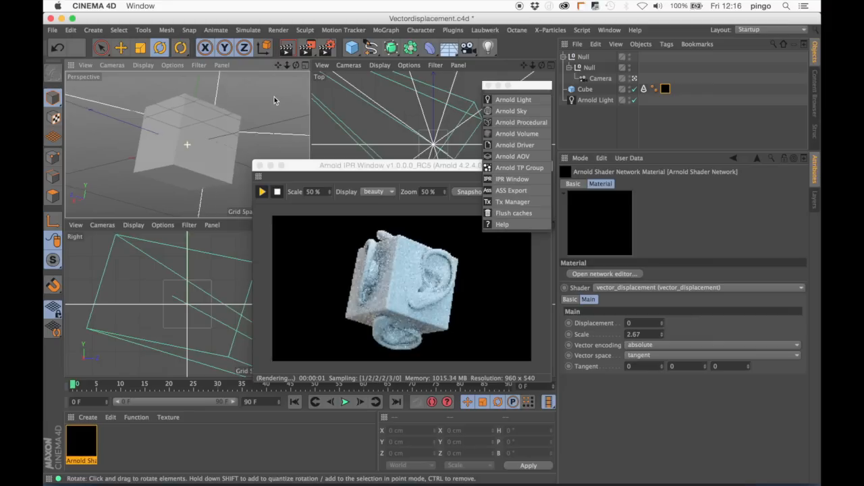
Step: Rotate the vector-displaced cube in the Perspective viewport while the IPR updates
left_click_drag(274, 99, 184, 134)
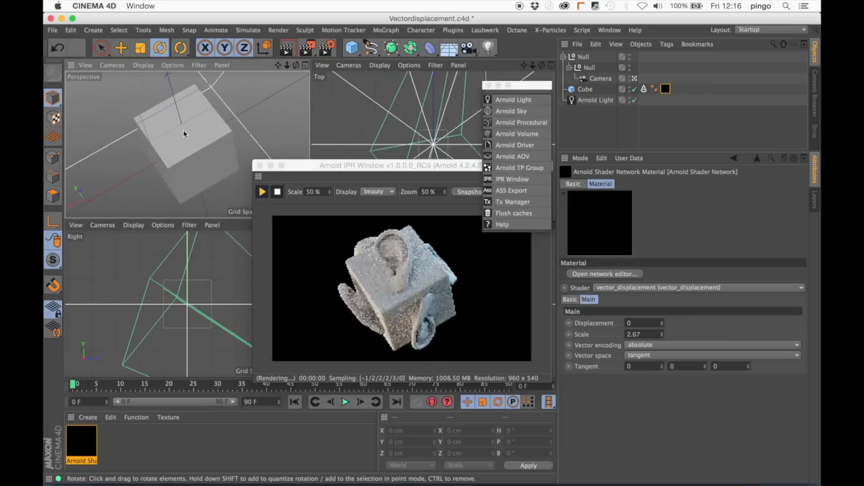
left_click(603, 273)
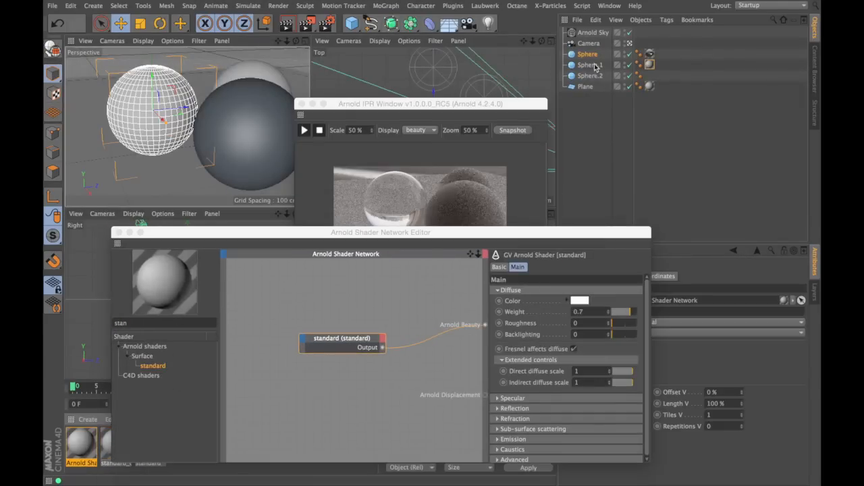
Step: Wire a gravel image through bump2d into the standard shader, then feed it into a range node
left_click(580, 300)
type("imag")
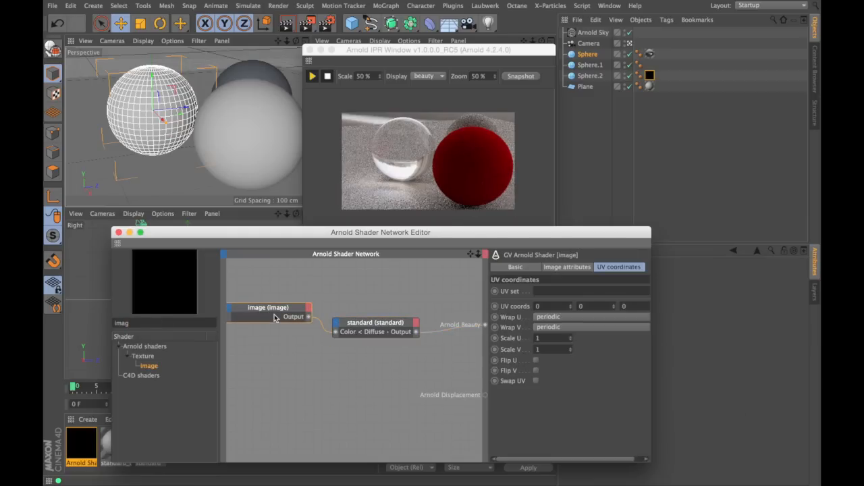
left_click(566, 267)
type("bump")
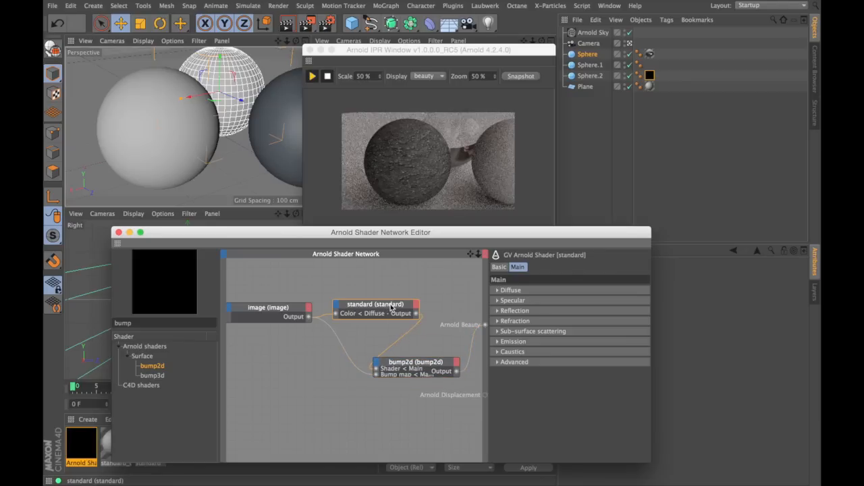
left_click(415, 361)
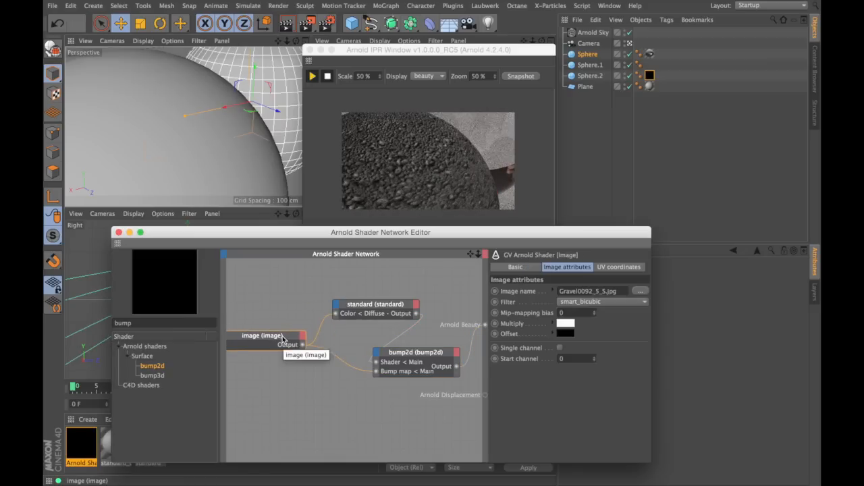
left_click(335, 394)
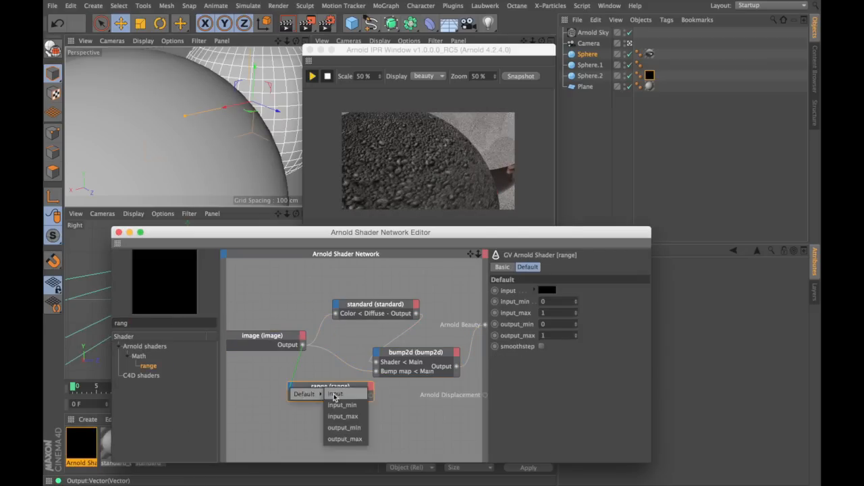
left_click(336, 394)
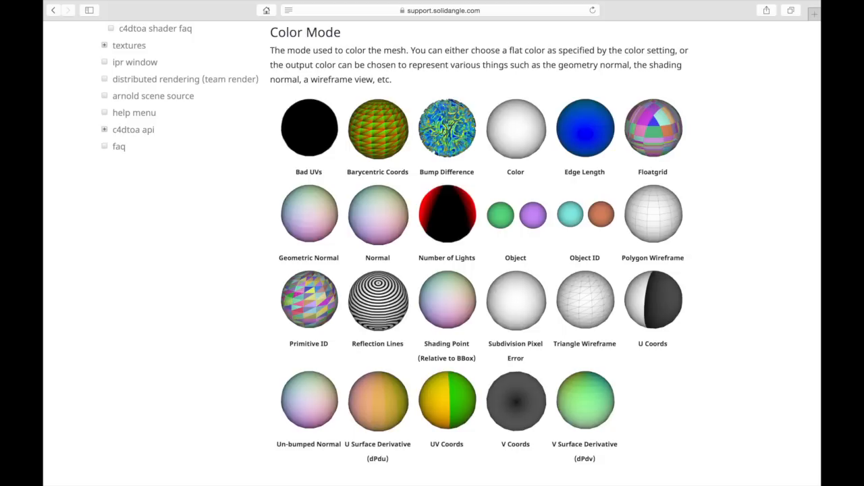
Step: Scroll the Arnold support page down to the Color Mode example spheres
scroll("down", 3)
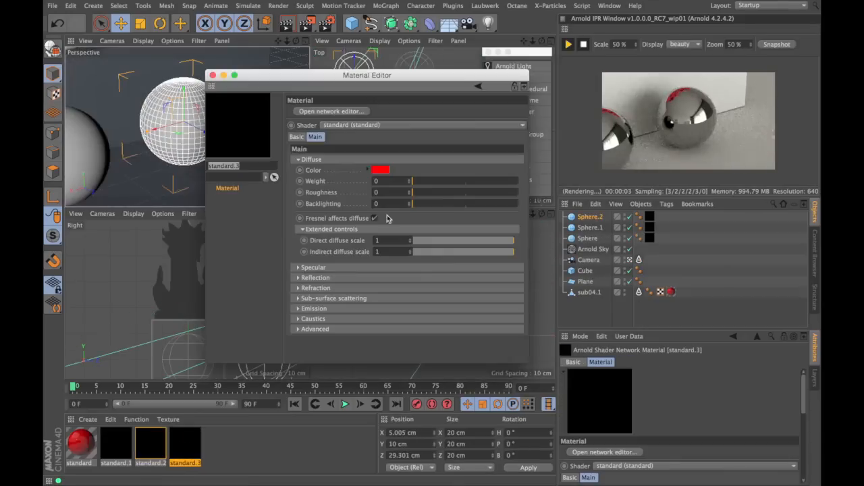
Step: Connect noise to Arnold Displacement with bump2d, and set standard's diffuse and SSS weights
left_click(298, 190)
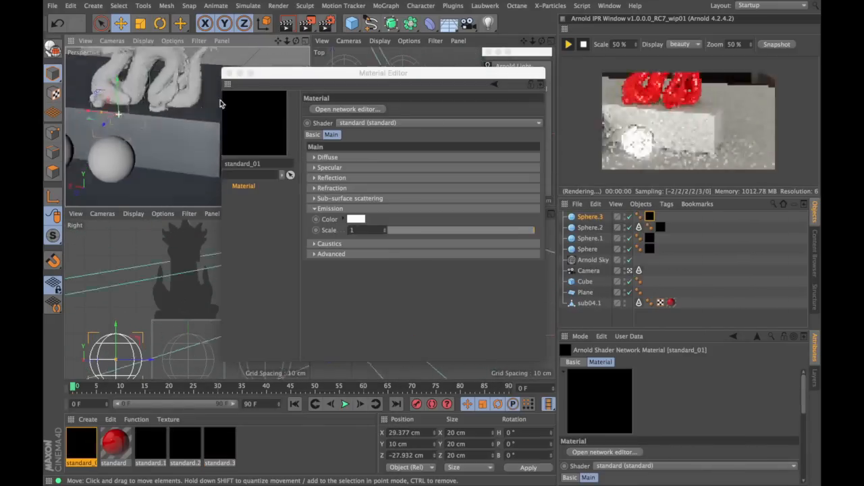
left_click(348, 108)
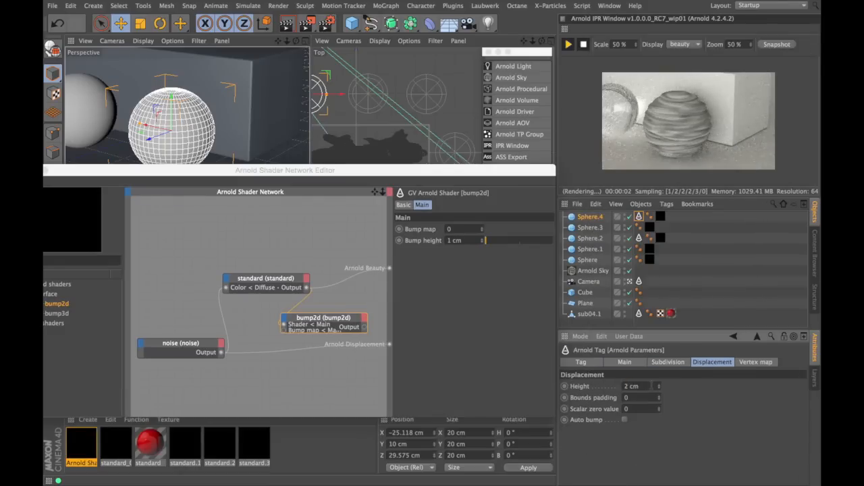
left_click(236, 279)
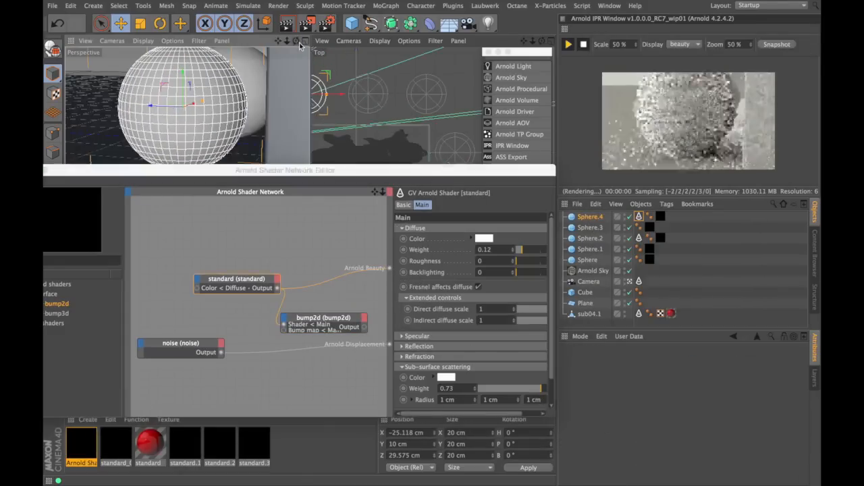